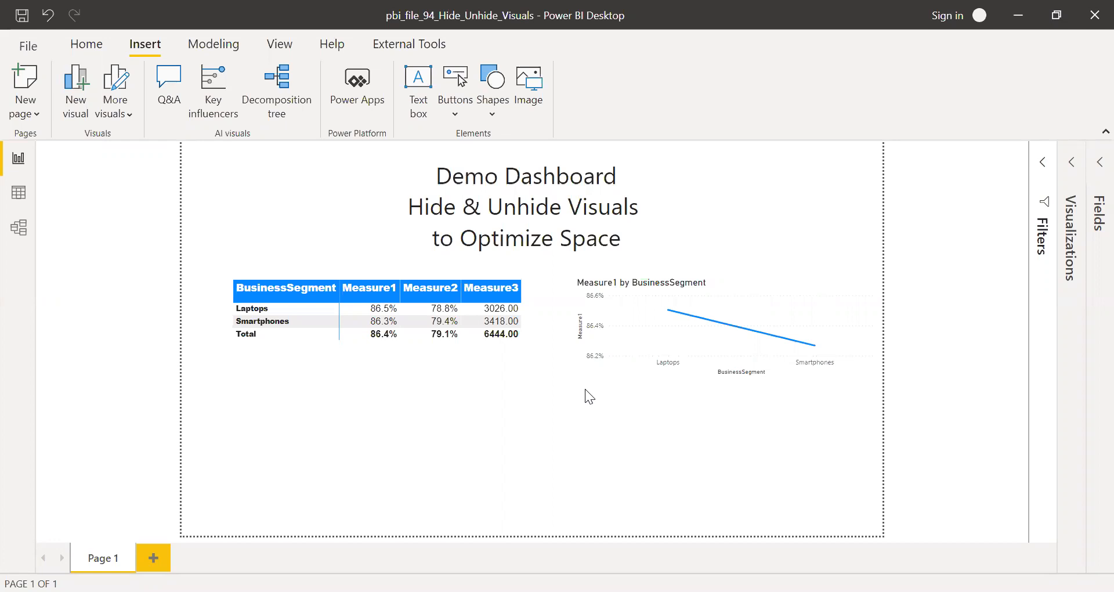
Bring up the View ribbon with its pane display options
{"action": "left_click", "coordinate": [422, 309]}
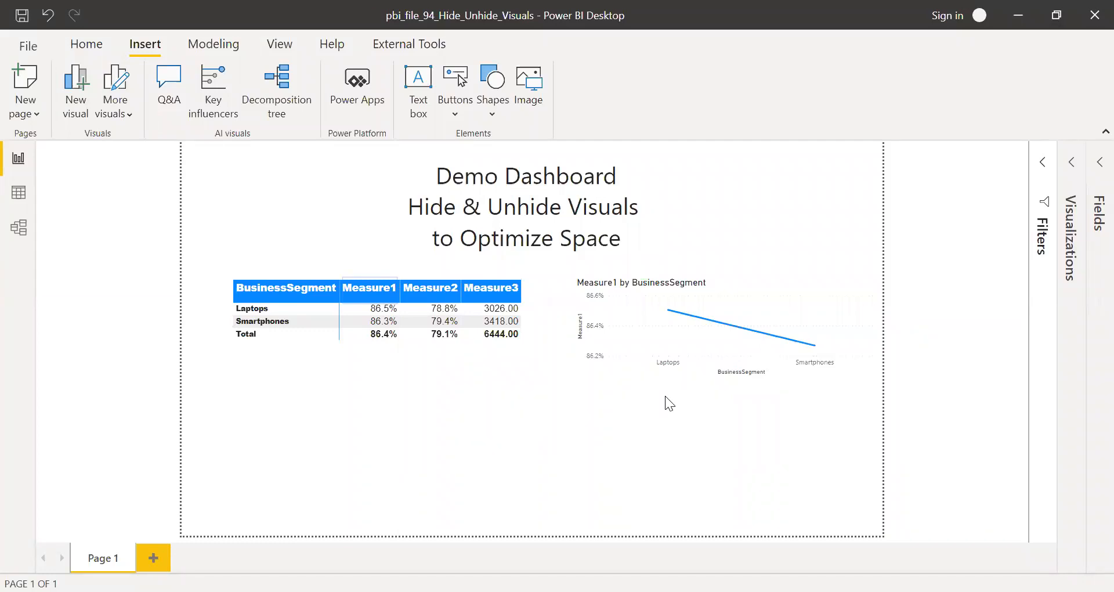
{"action": "mouse_move", "coordinate": [424, 538]}
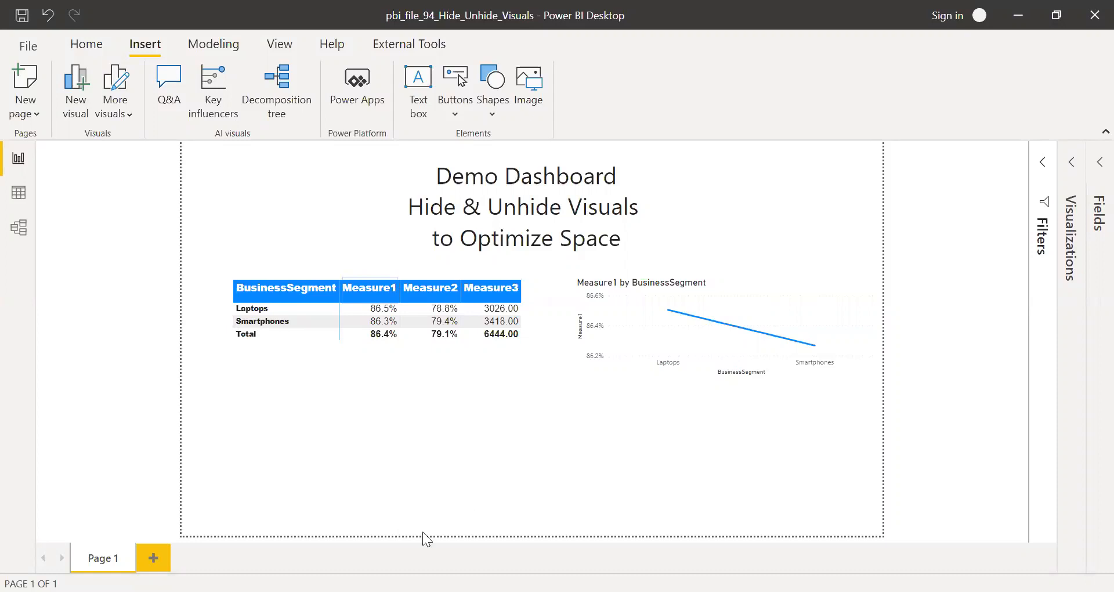
{"action": "left_click", "coordinate": [280, 43]}
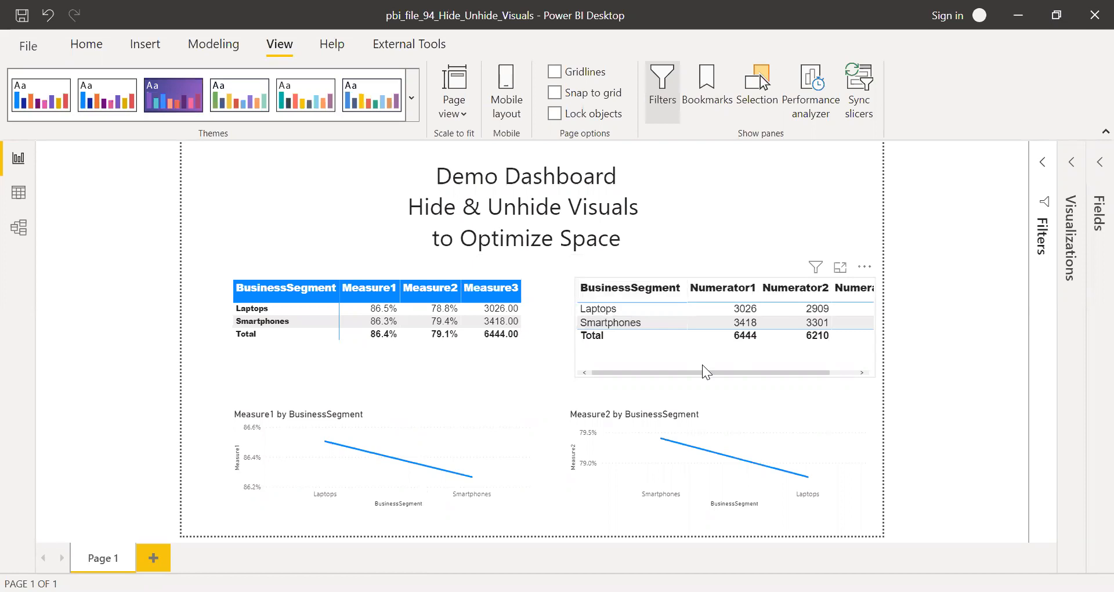
{"action": "mouse_move", "coordinate": [963, 367]}
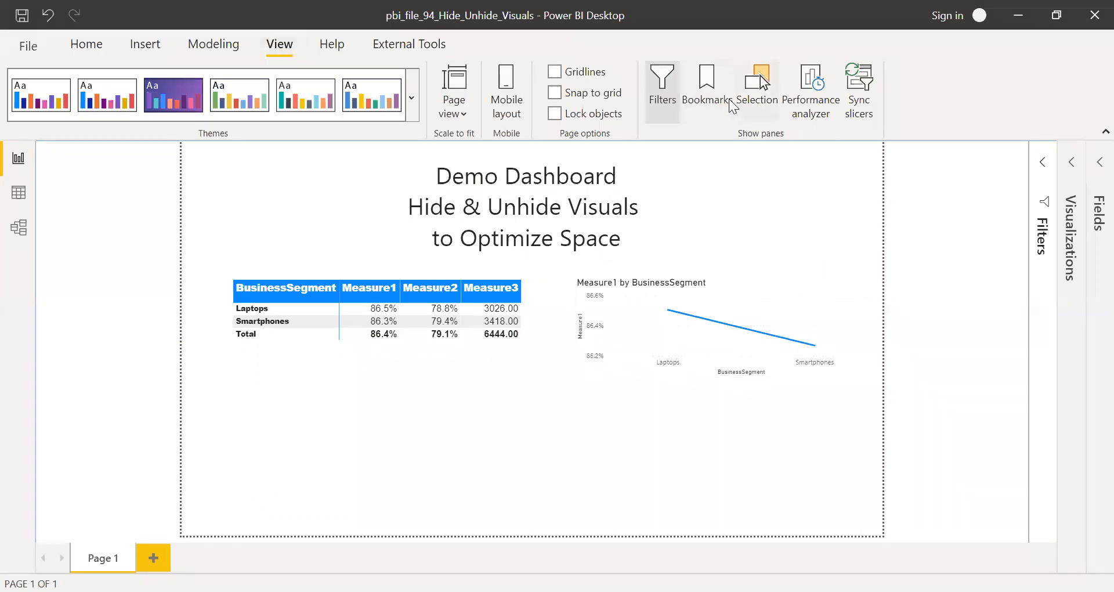
Show the Bookmarks and Selection panes and add a new bookmark renamed M1
{"action": "left_click", "coordinate": [706, 89]}
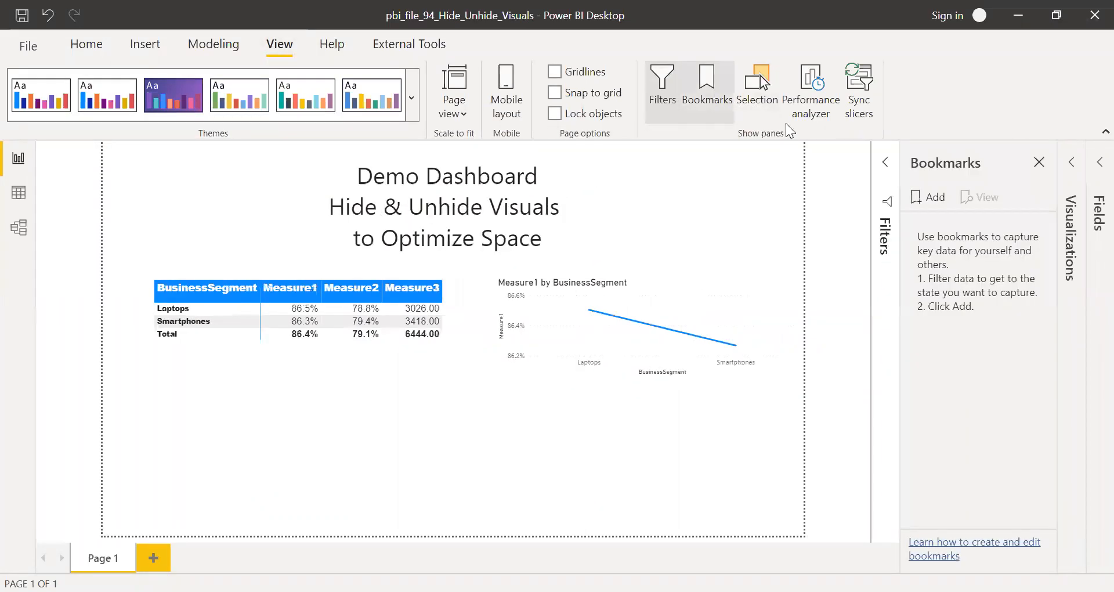
{"action": "left_click", "coordinate": [757, 91]}
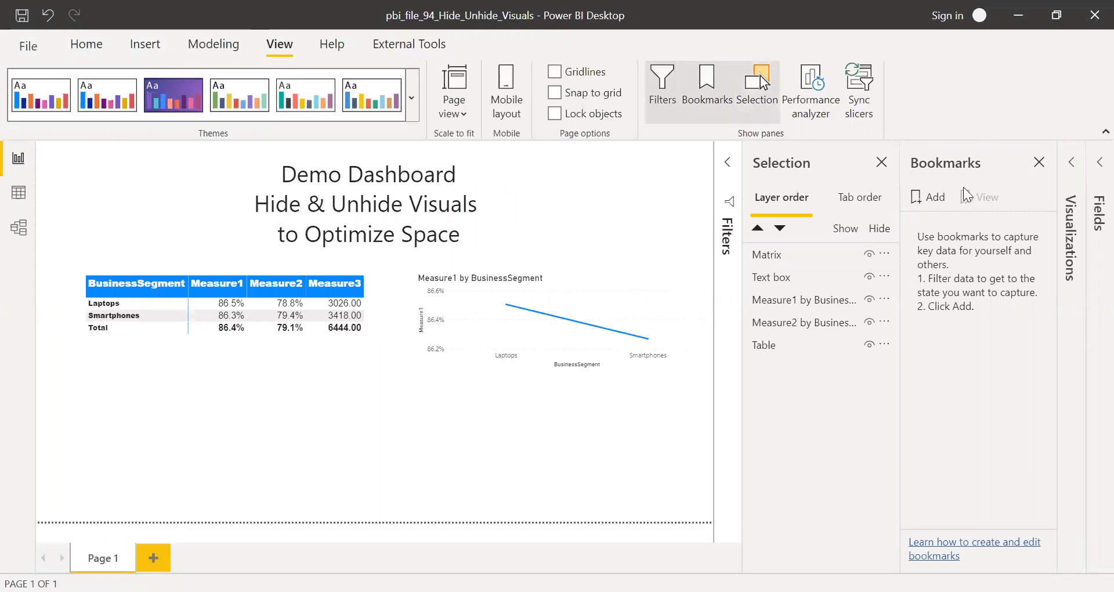
{"action": "mouse_move", "coordinate": [929, 201]}
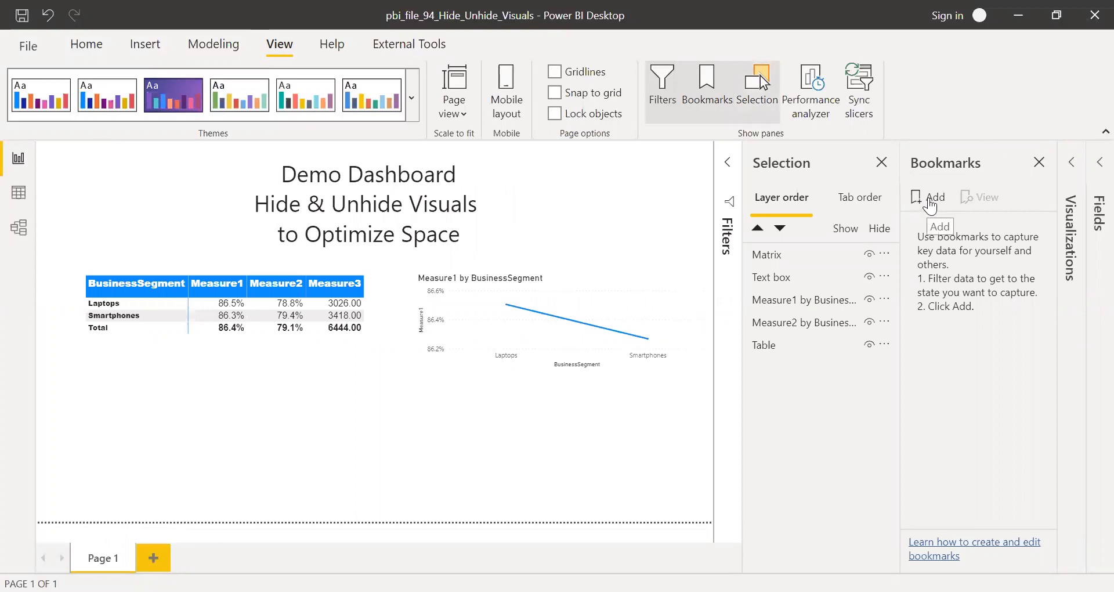
{"action": "left_click", "coordinate": [927, 197]}
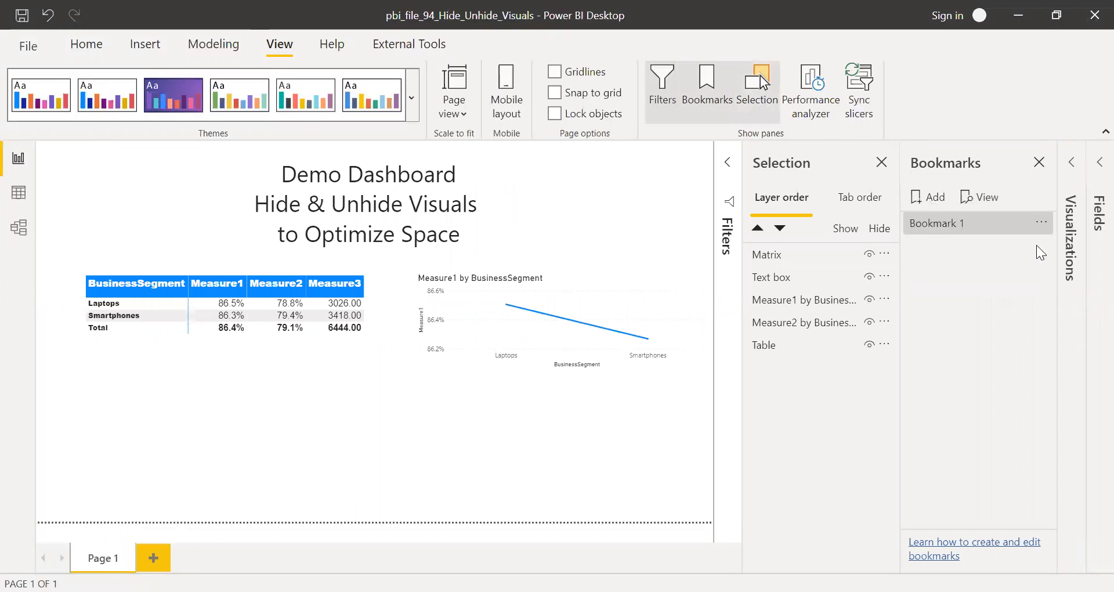
{"action": "left_click", "coordinate": [1043, 223]}
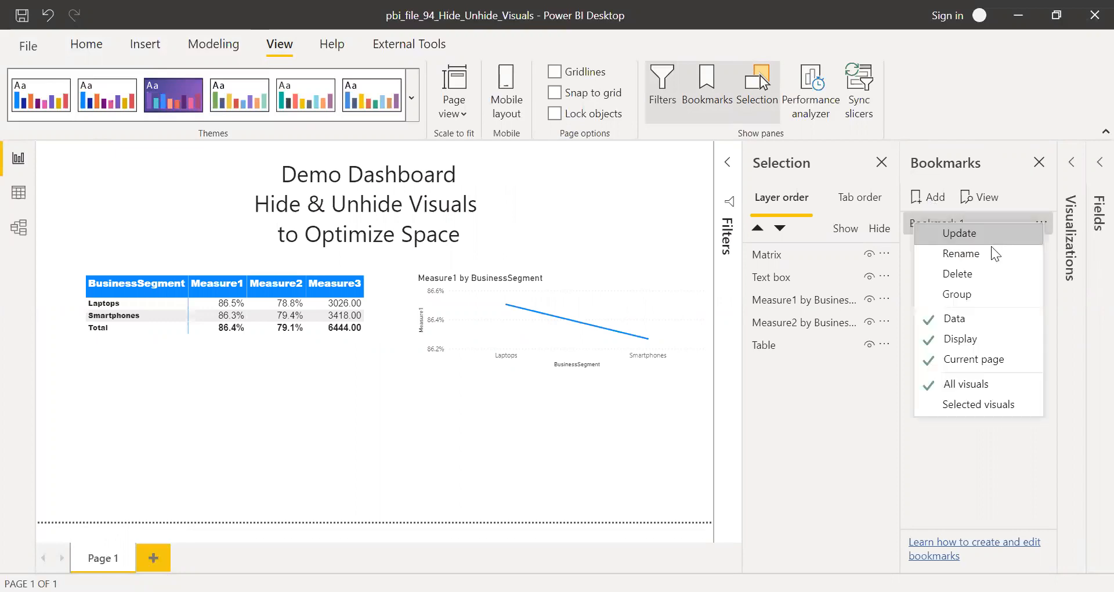
{"action": "left_click", "coordinate": [960, 254]}
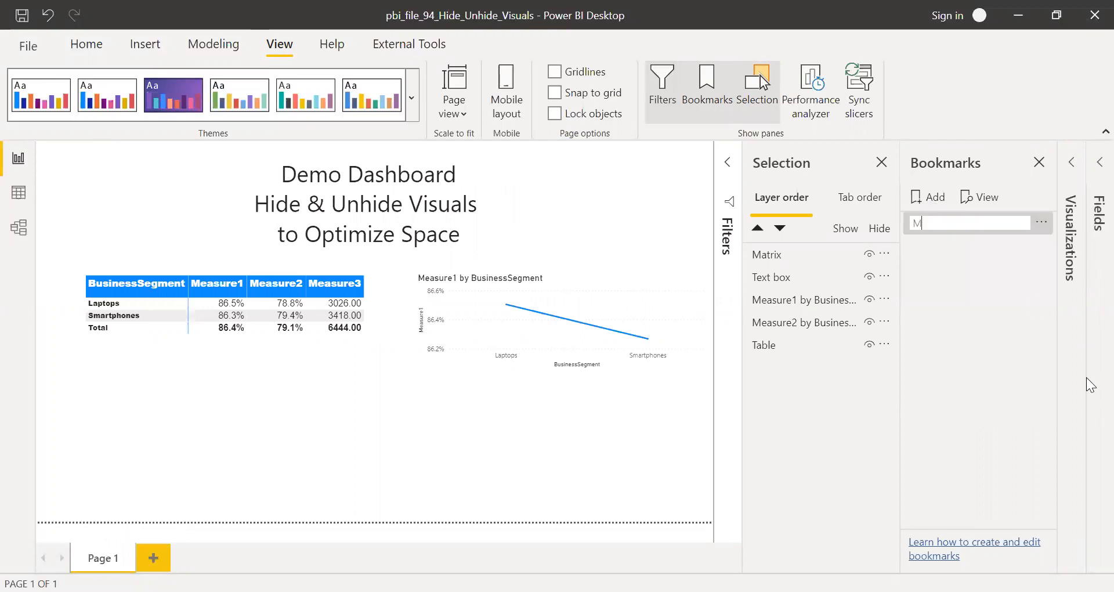
{"action": "type", "text": "1"}
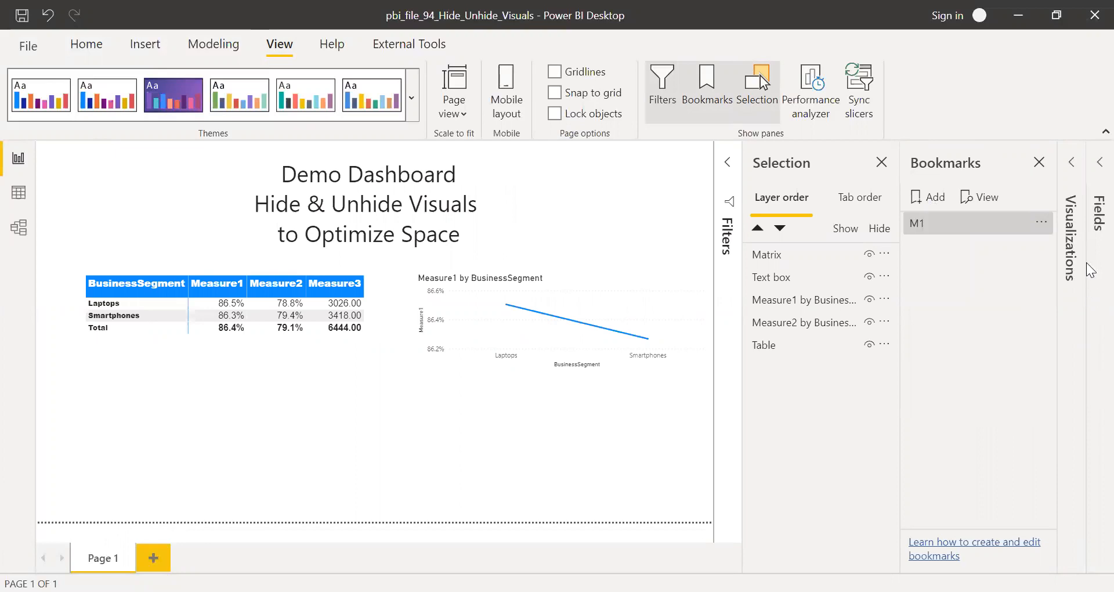
Untick Data for M1, hide the Table visual, and update M1 with the hidden visuals
{"action": "left_click", "coordinate": [1041, 222]}
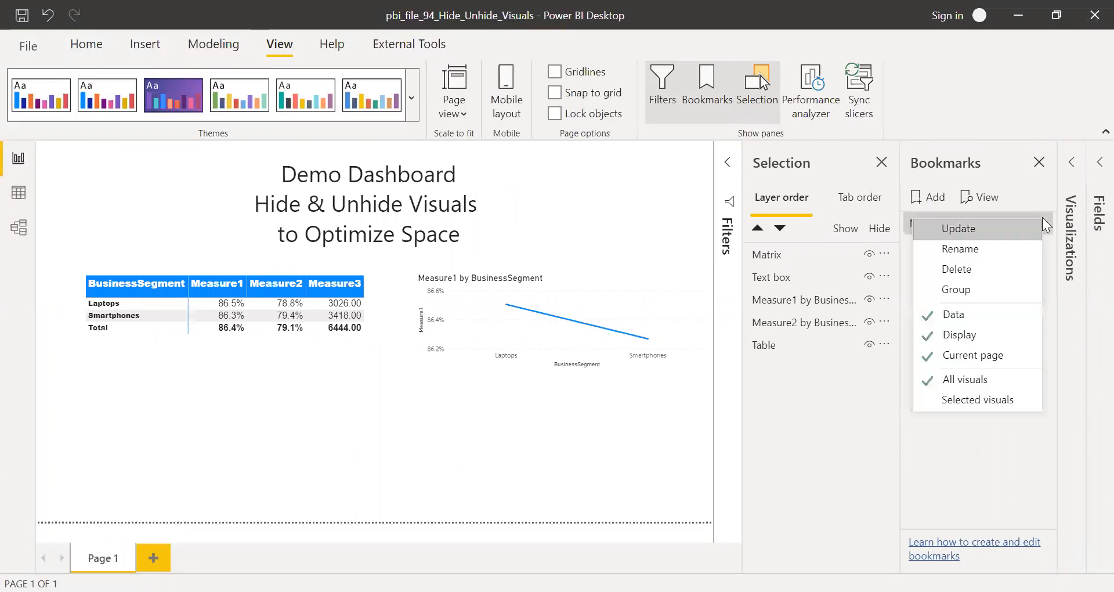
{"action": "mouse_move", "coordinate": [953, 315]}
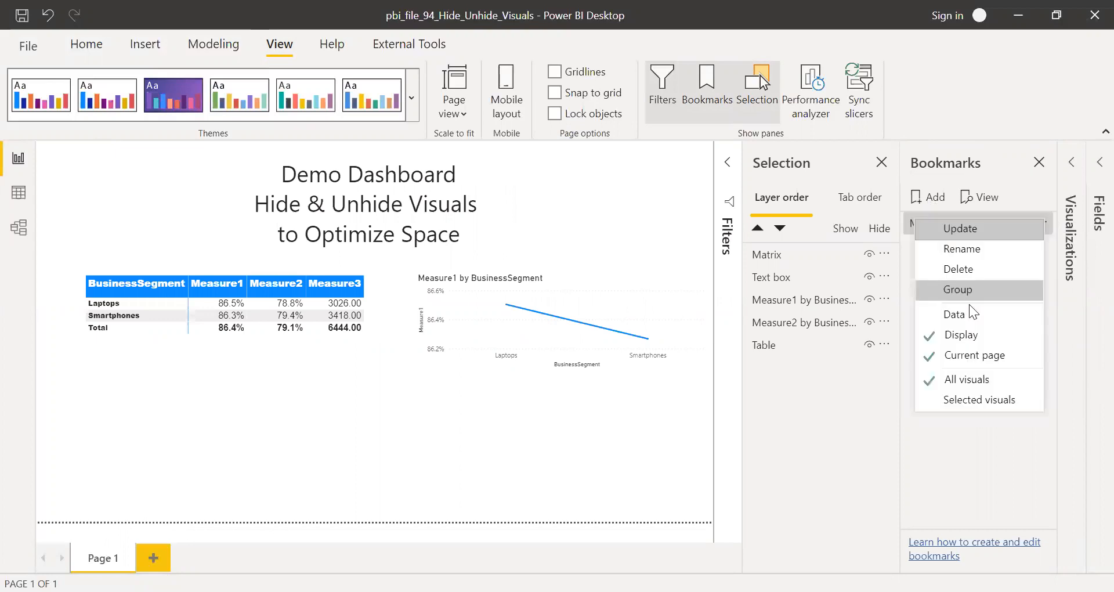
{"action": "mouse_move", "coordinate": [967, 380]}
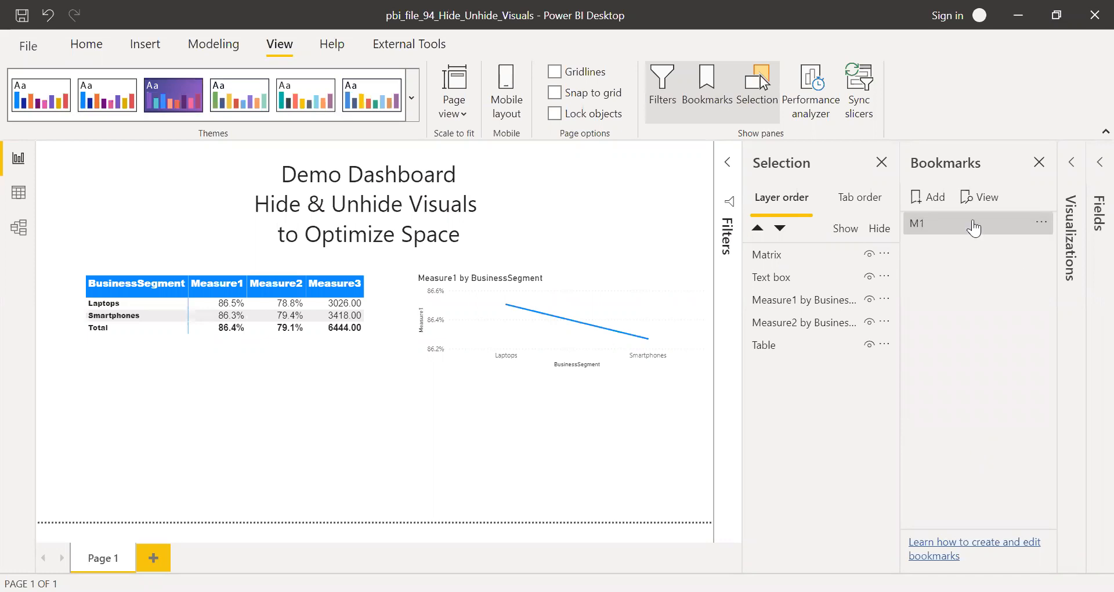
{"action": "mouse_move", "coordinate": [959, 364]}
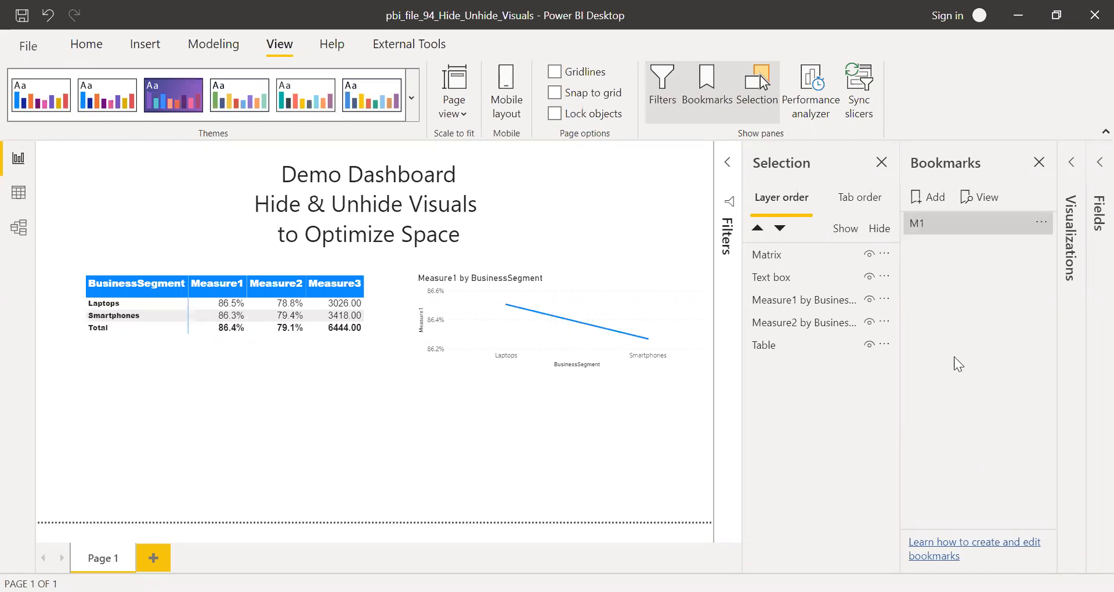
{"action": "mouse_move", "coordinate": [958, 370]}
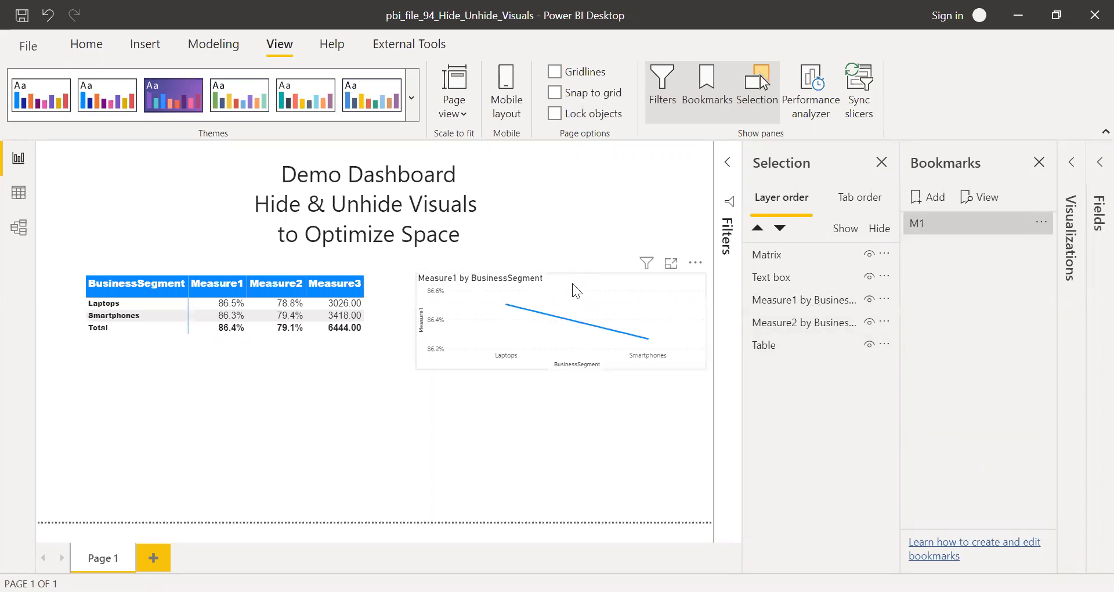
{"action": "mouse_move", "coordinate": [585, 285]}
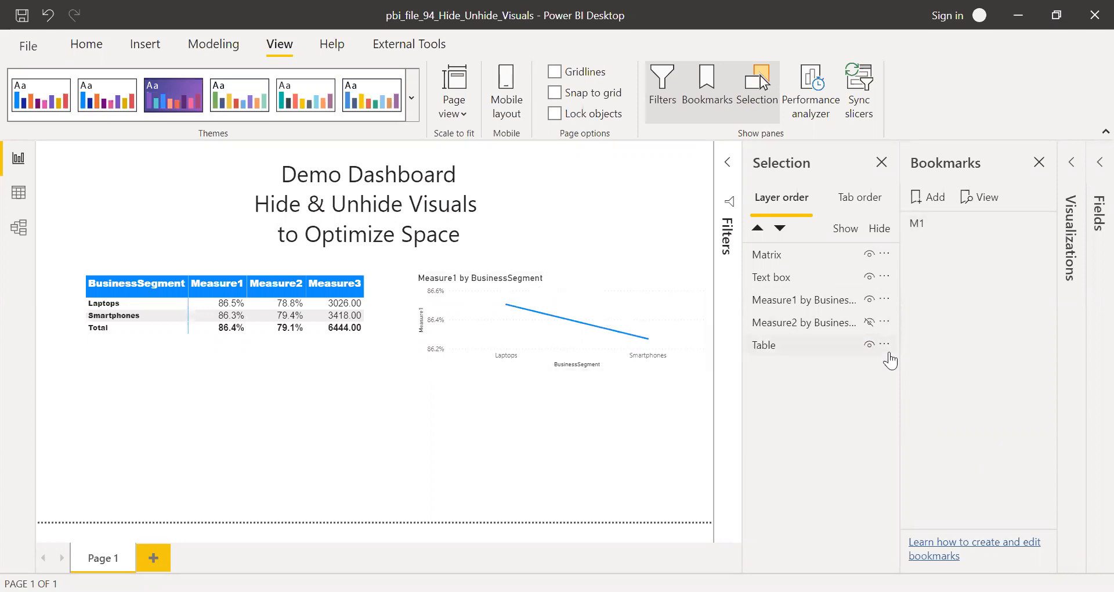
{"action": "left_click", "coordinate": [867, 344]}
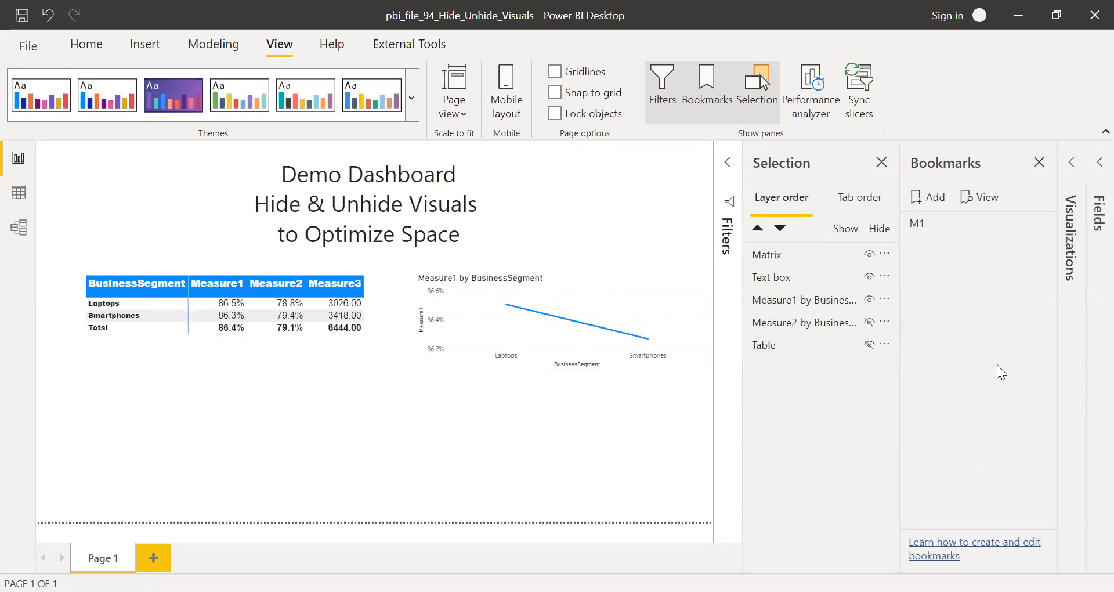
{"action": "mouse_move", "coordinate": [1037, 229]}
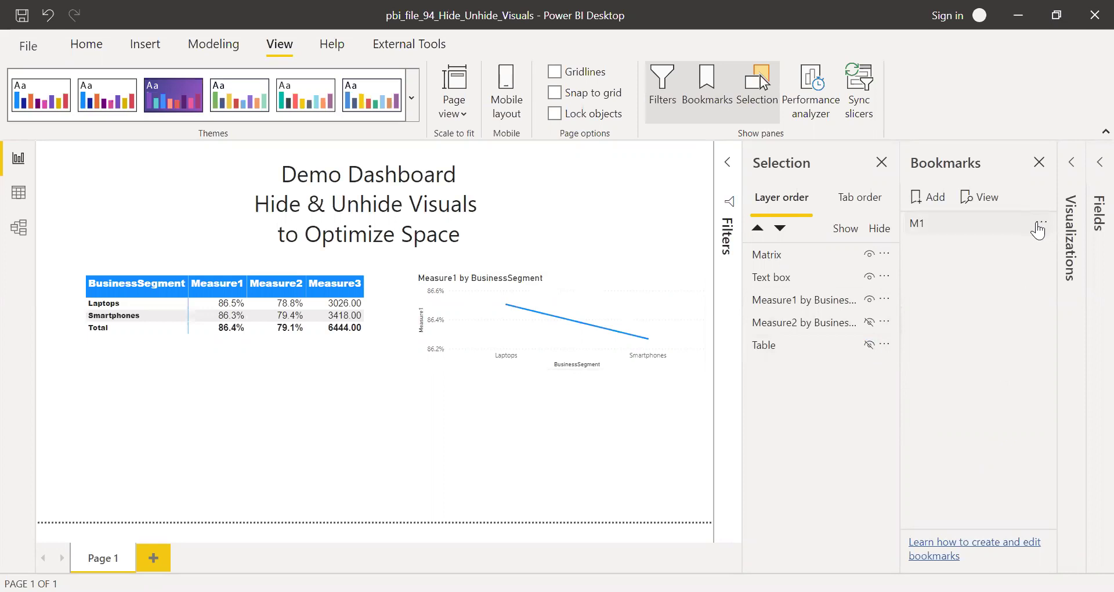
{"action": "left_click", "coordinate": [1037, 227]}
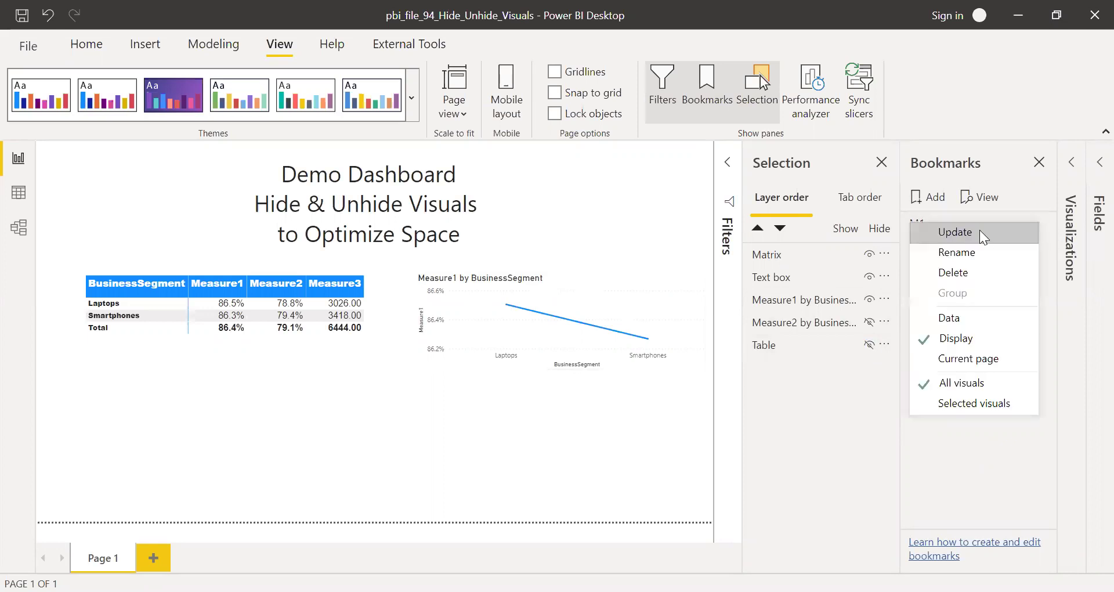
{"action": "left_click", "coordinate": [956, 232]}
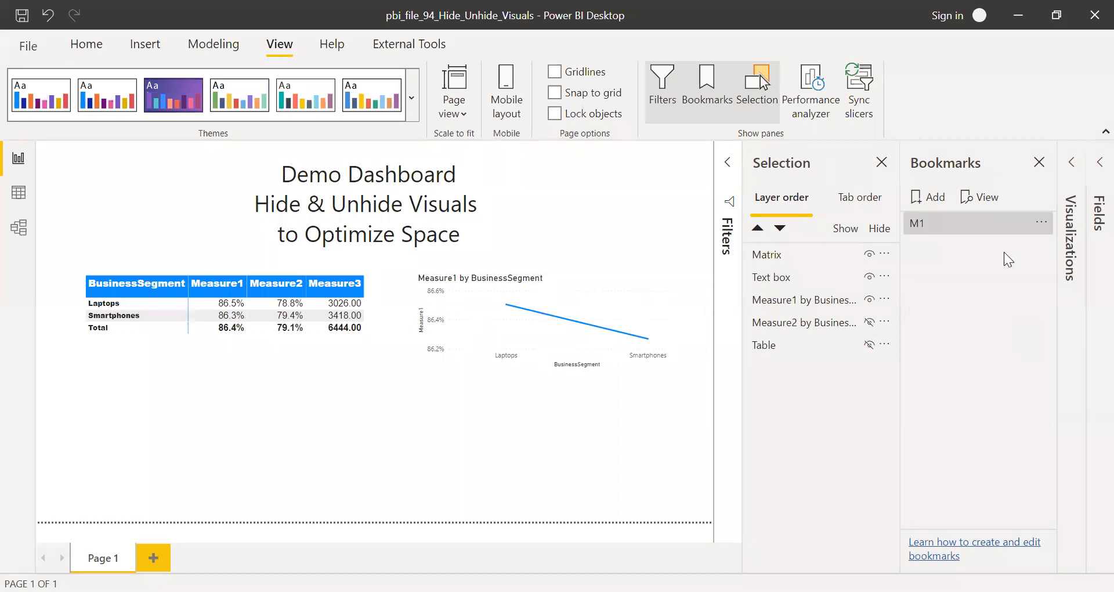
{"action": "mouse_move", "coordinate": [946, 185]}
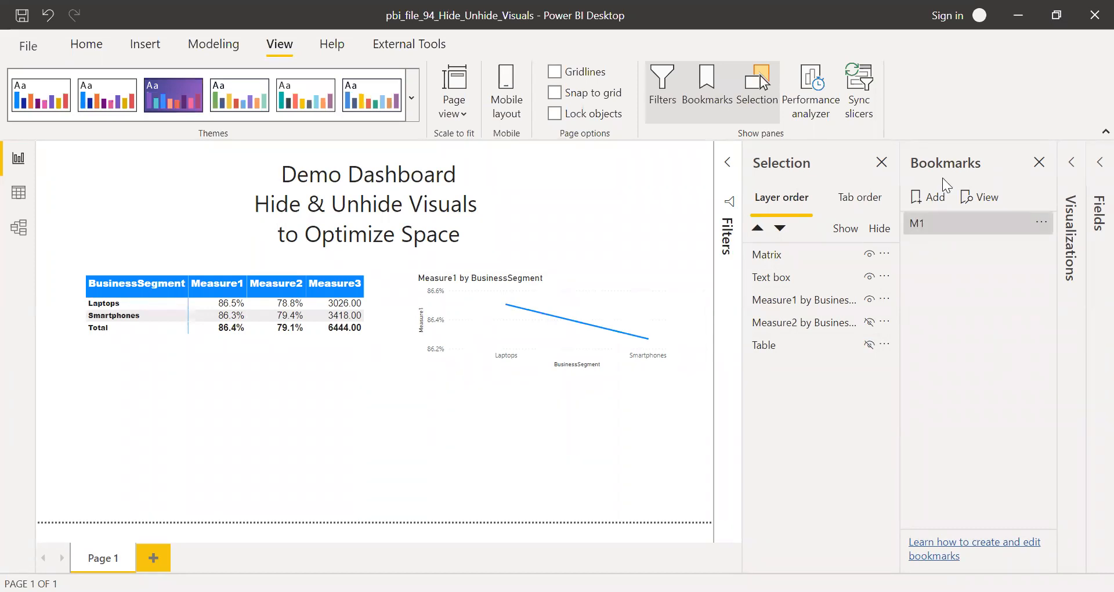
Add bookmark M2 with Measure1 chart hidden, Measure2 chart shown, and update it
{"action": "left_click", "coordinate": [933, 197]}
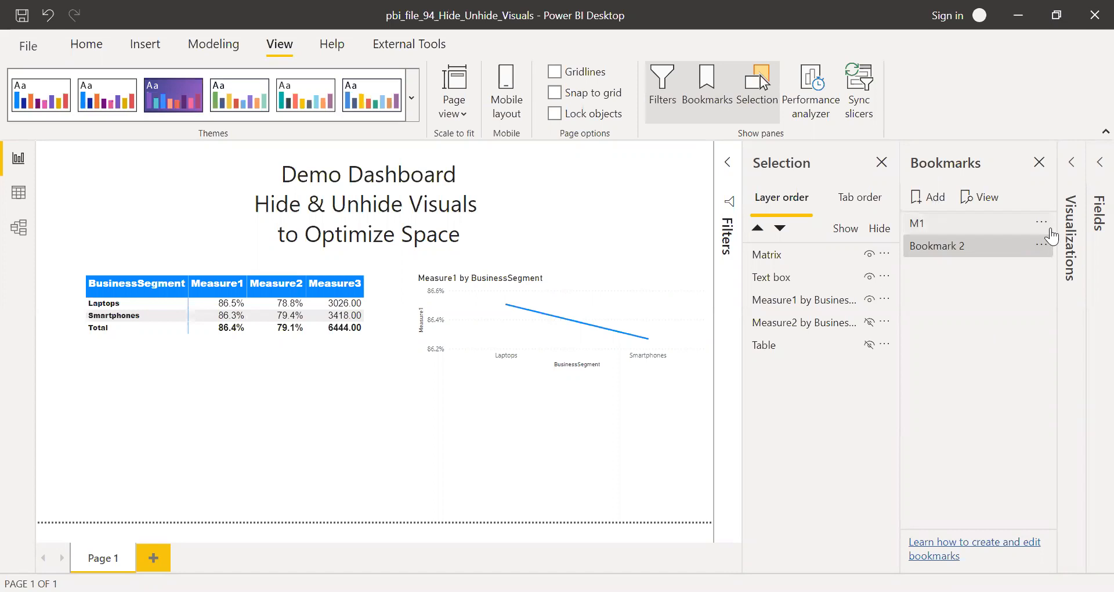
{"action": "double_click", "coordinate": [938, 245]}
{"action": "type", "text": "M2"}
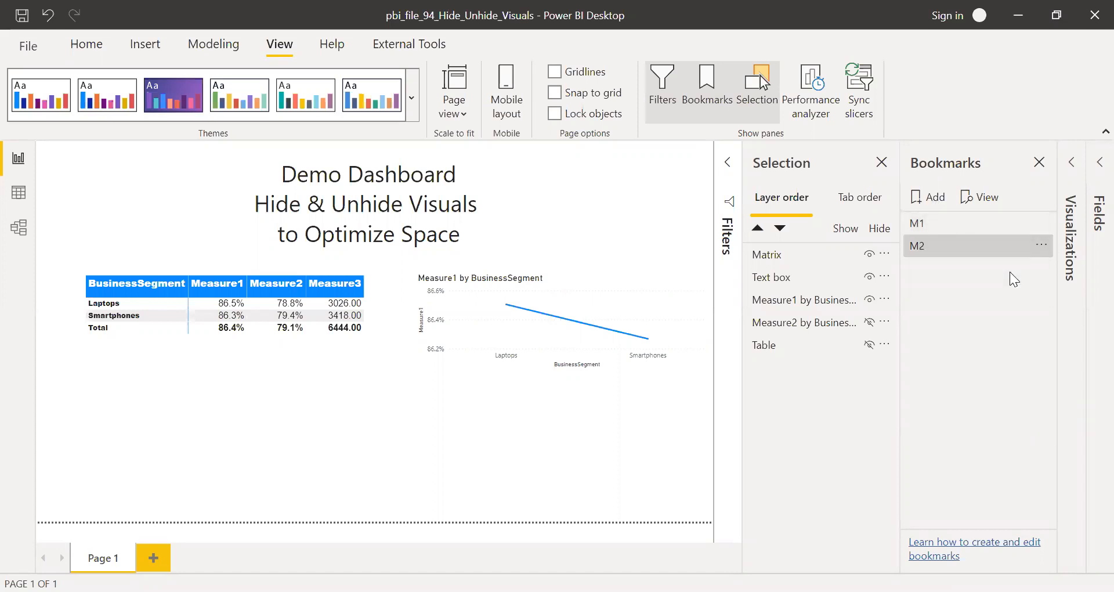
{"action": "mouse_move", "coordinate": [974, 252]}
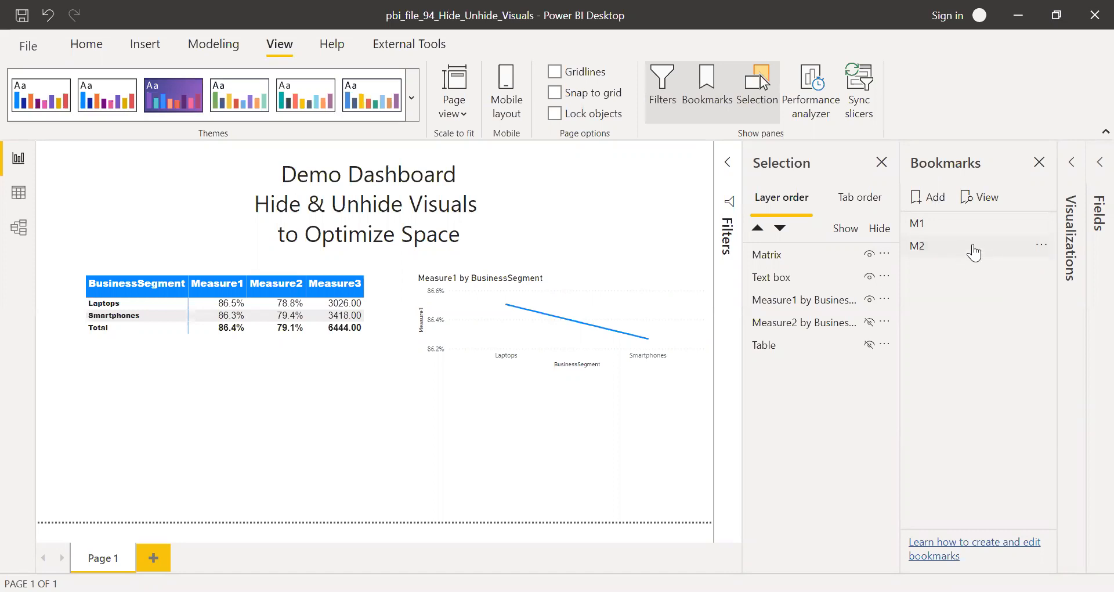
{"action": "mouse_move", "coordinate": [945, 251]}
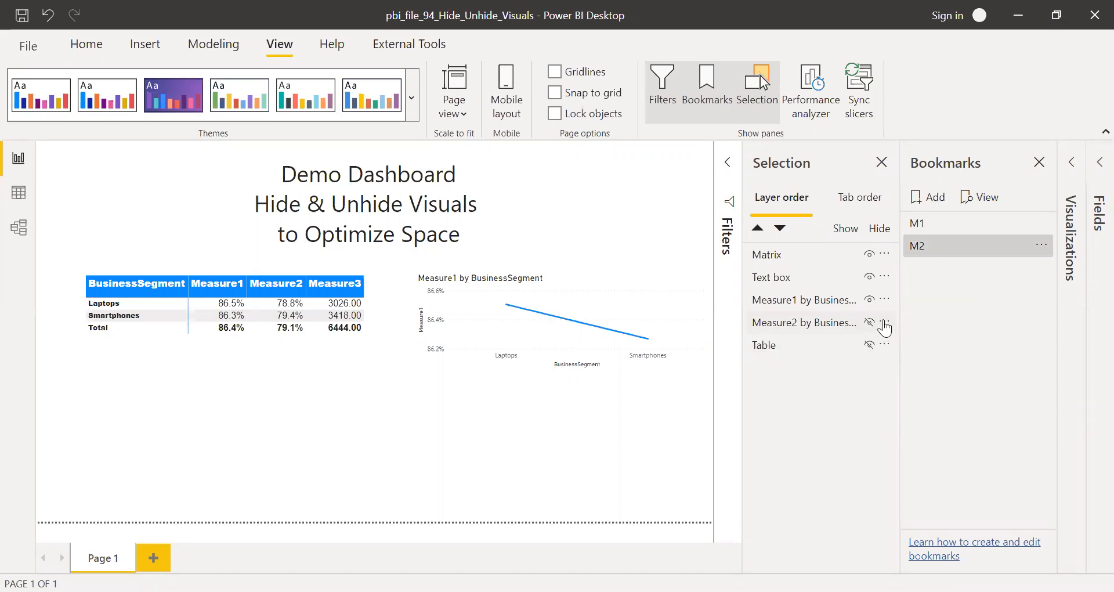
{"action": "left_click", "coordinate": [869, 299]}
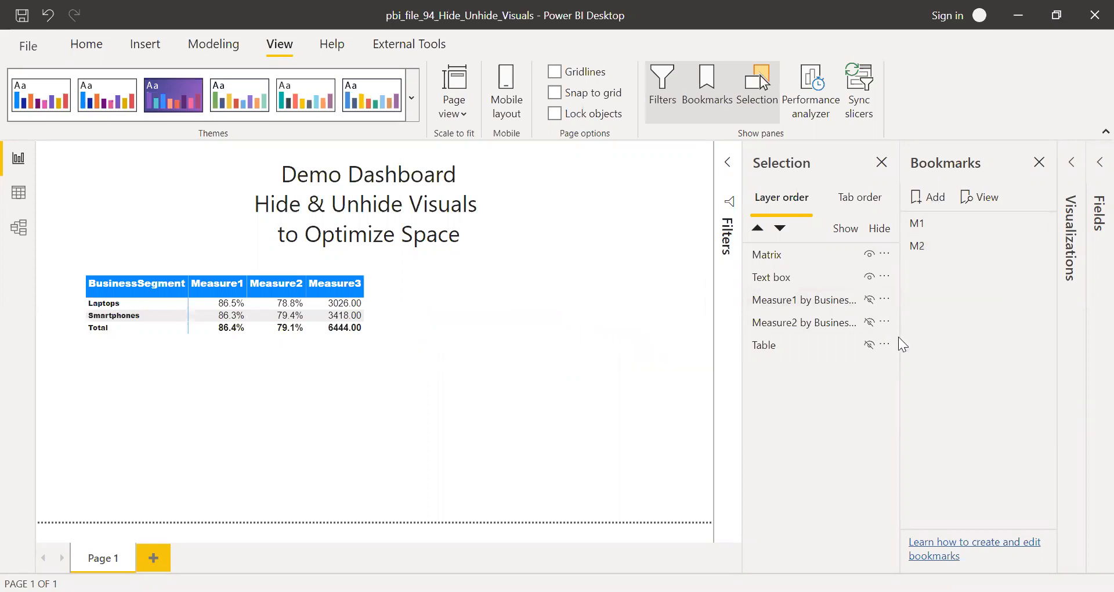
{"action": "left_click", "coordinate": [869, 322]}
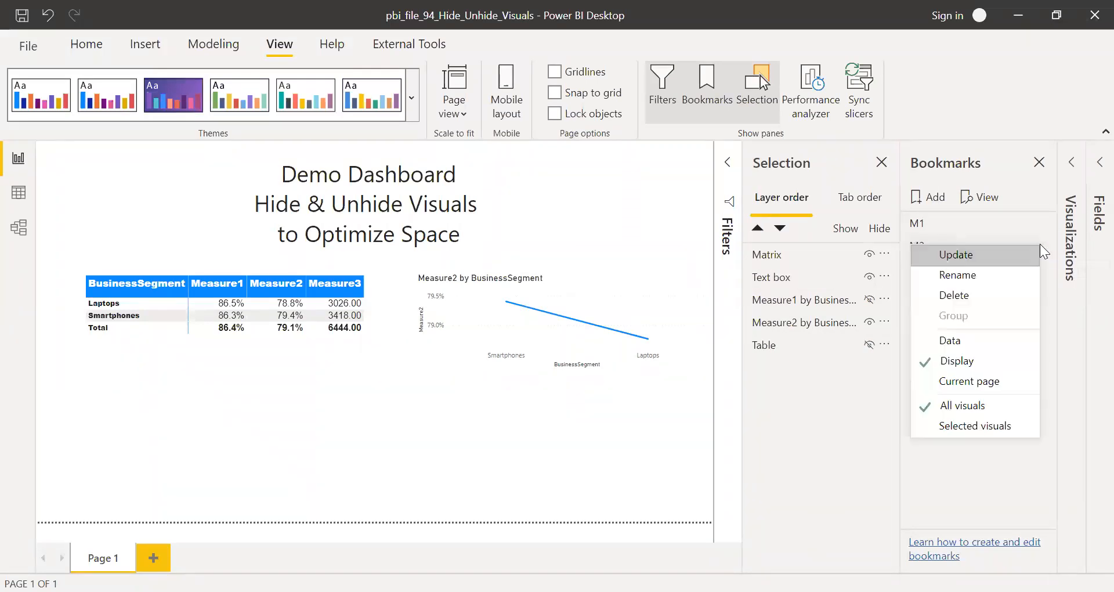
{"action": "left_click", "coordinate": [956, 254]}
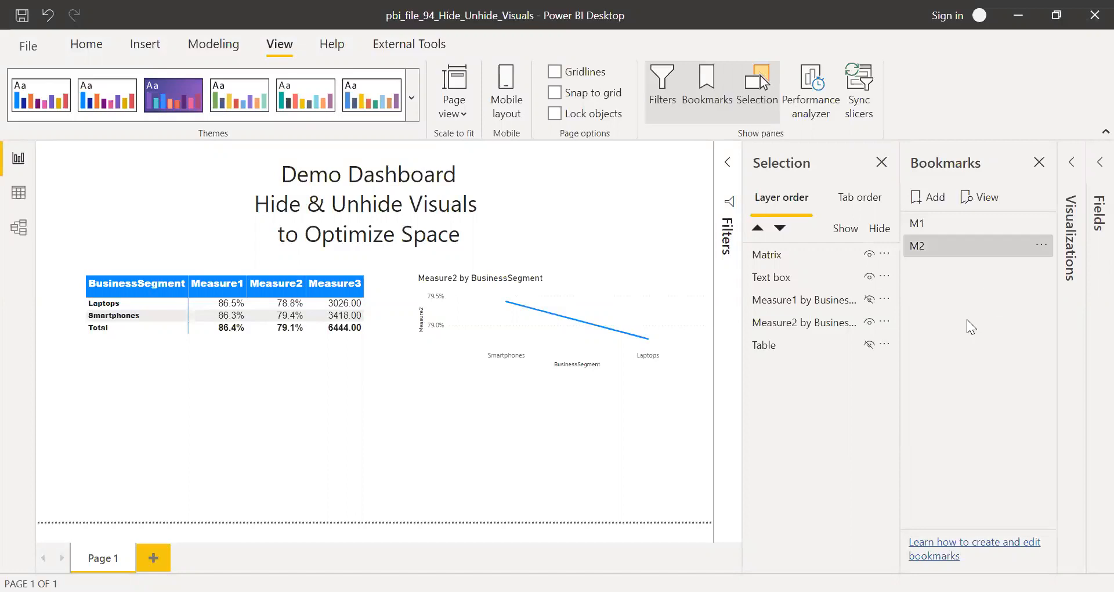
{"action": "mouse_move", "coordinate": [1002, 340]}
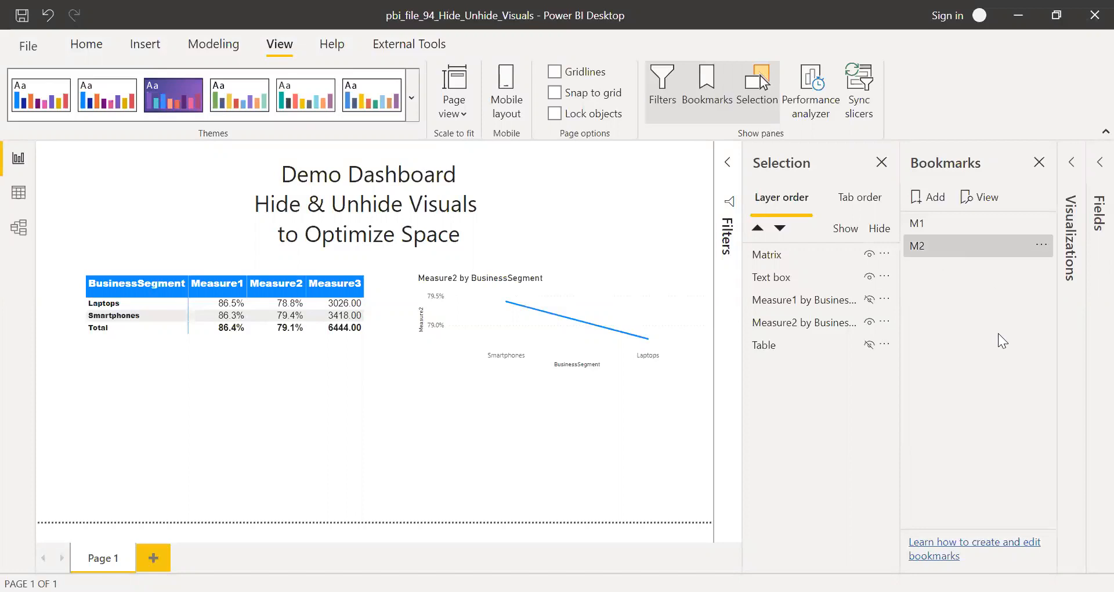
Add a new bookmark renamed T3 and stop it from capturing data
{"action": "left_click", "coordinate": [926, 198]}
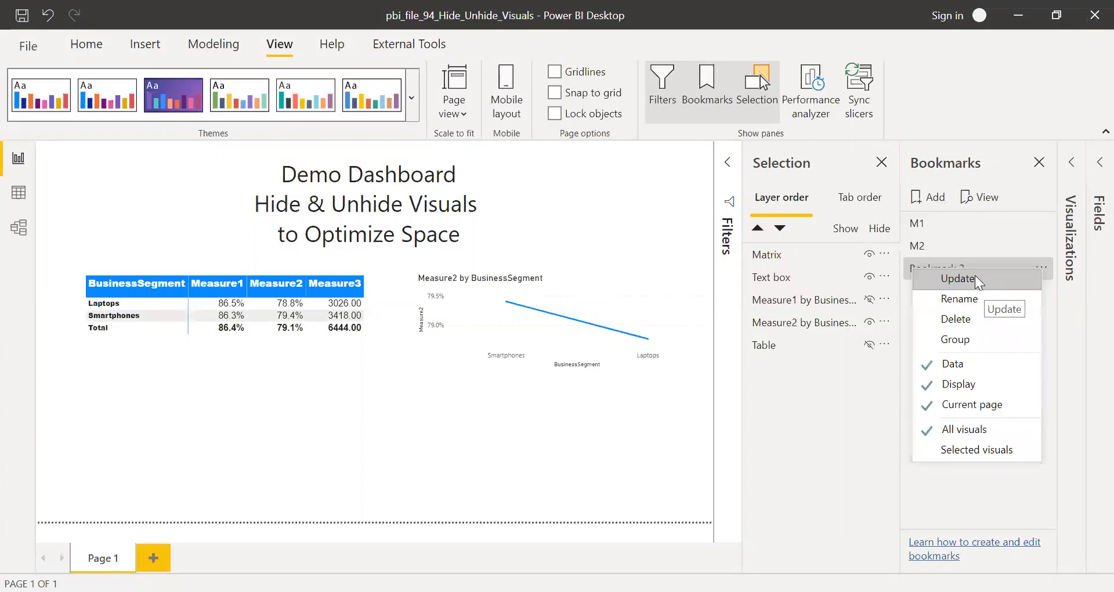
{"action": "left_click", "coordinate": [959, 299]}
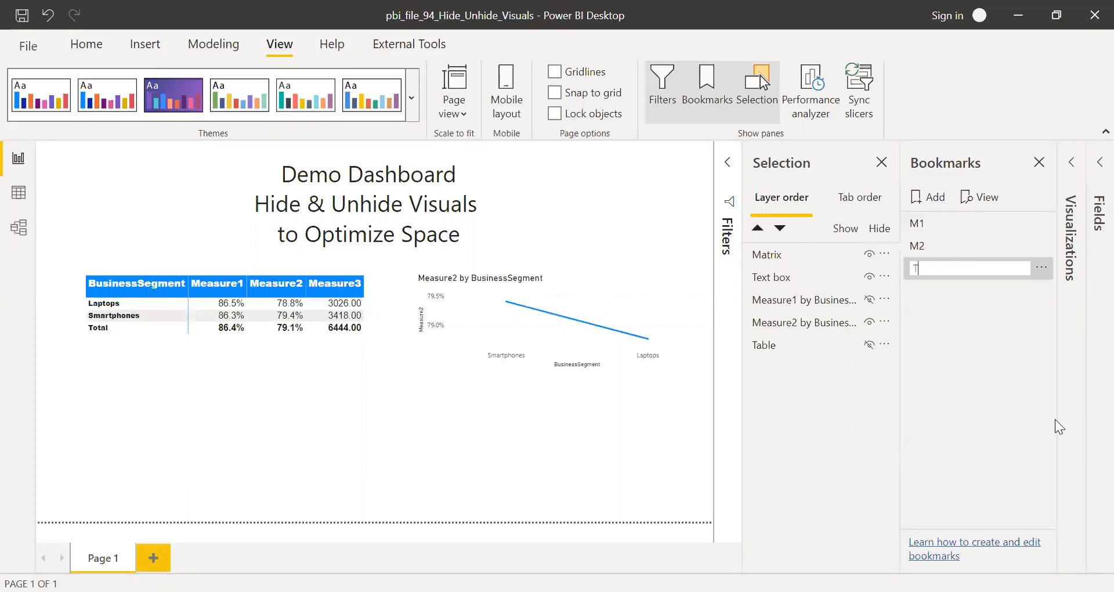
{"action": "type", "text": "T3"}
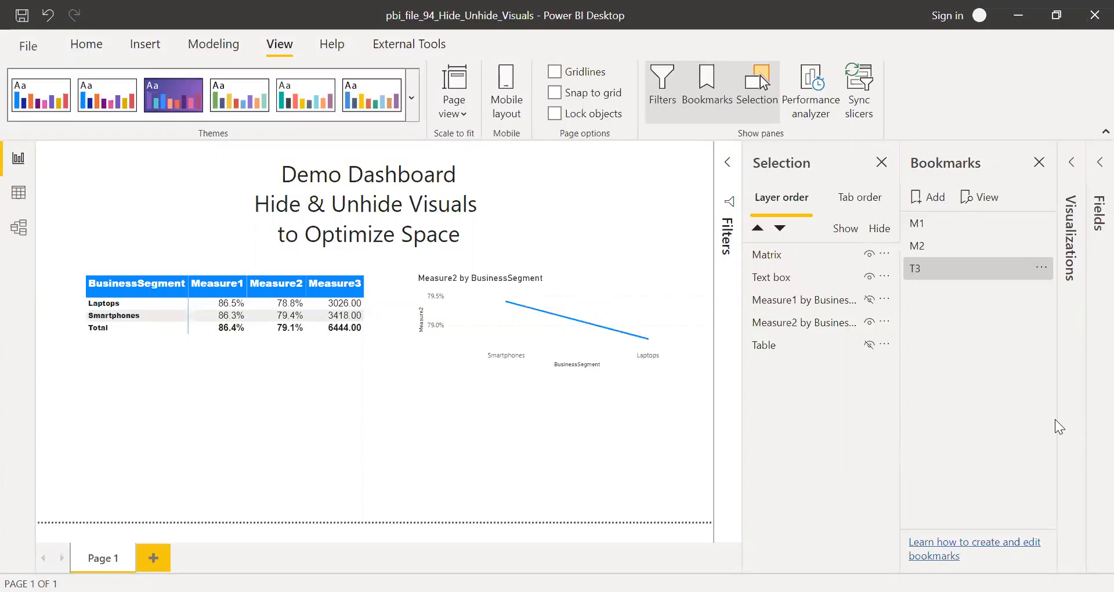
{"action": "left_click", "coordinate": [1042, 268]}
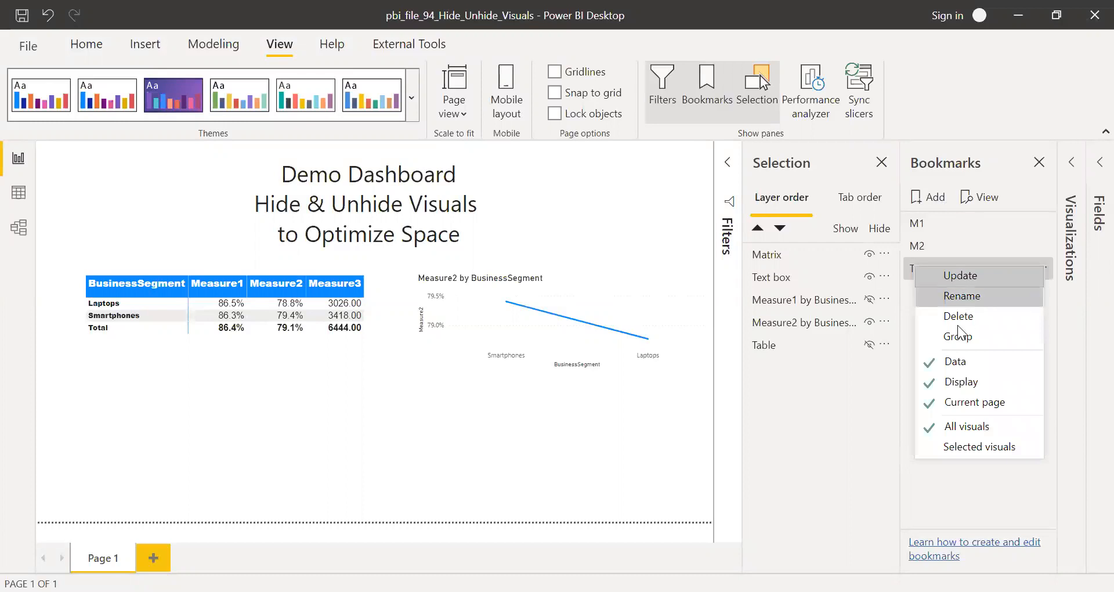
{"action": "left_click", "coordinate": [962, 296]}
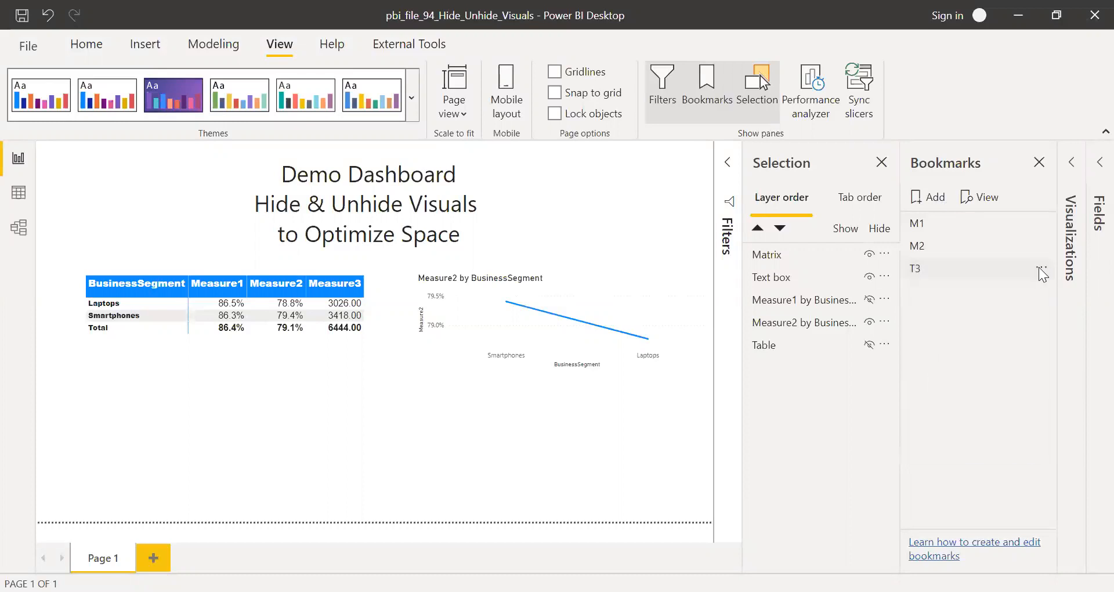
{"action": "left_click", "coordinate": [1042, 268]}
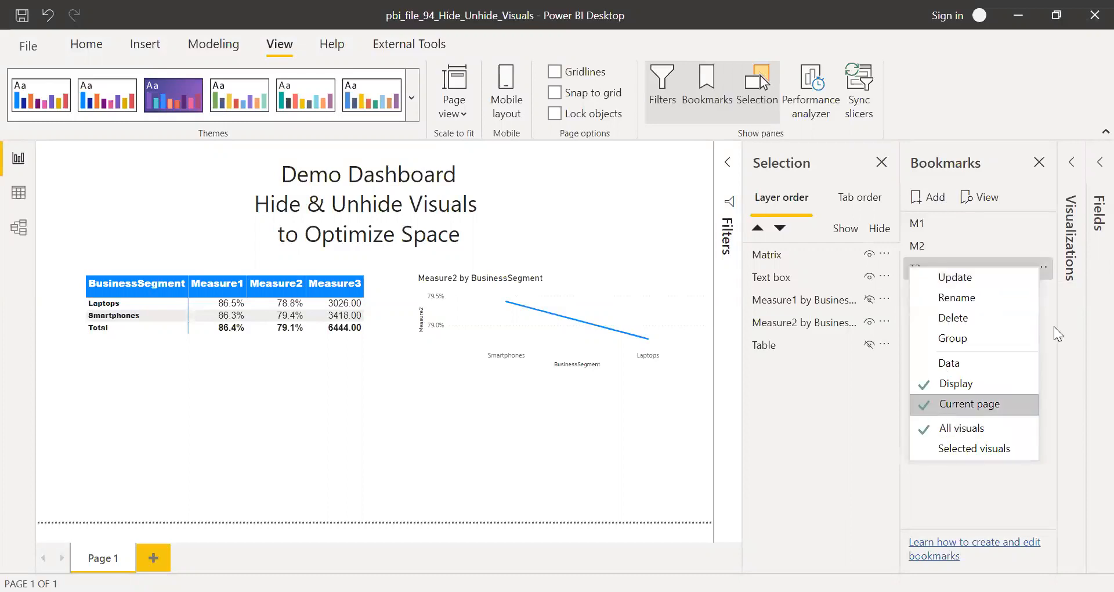
{"action": "mouse_move", "coordinate": [950, 433]}
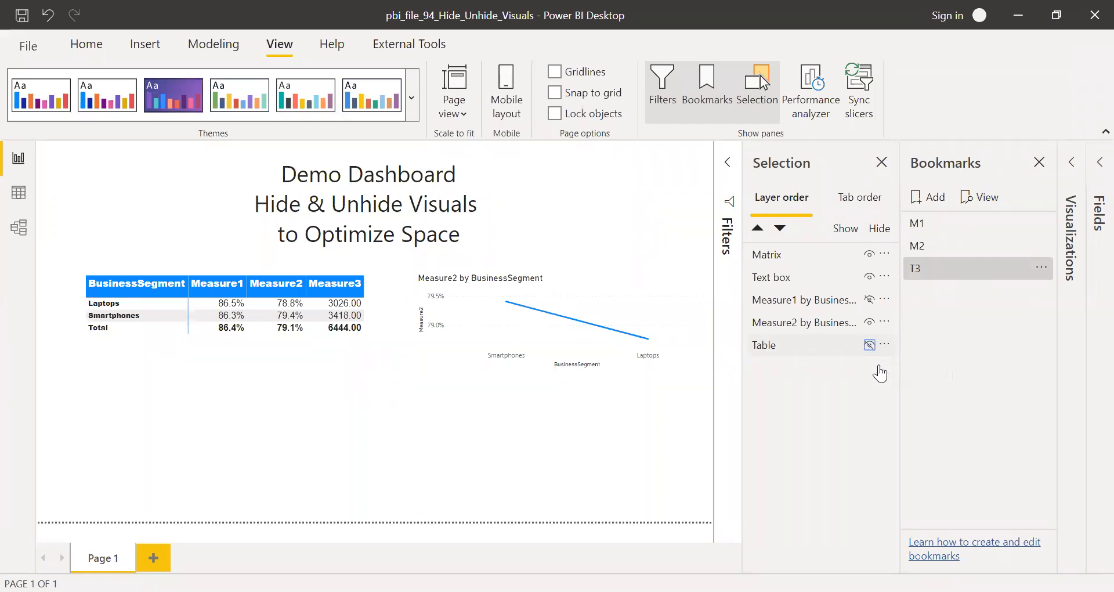
Show the table, hide the Measure2 chart, and update T3 with that table-only view
{"action": "left_click", "coordinate": [868, 345]}
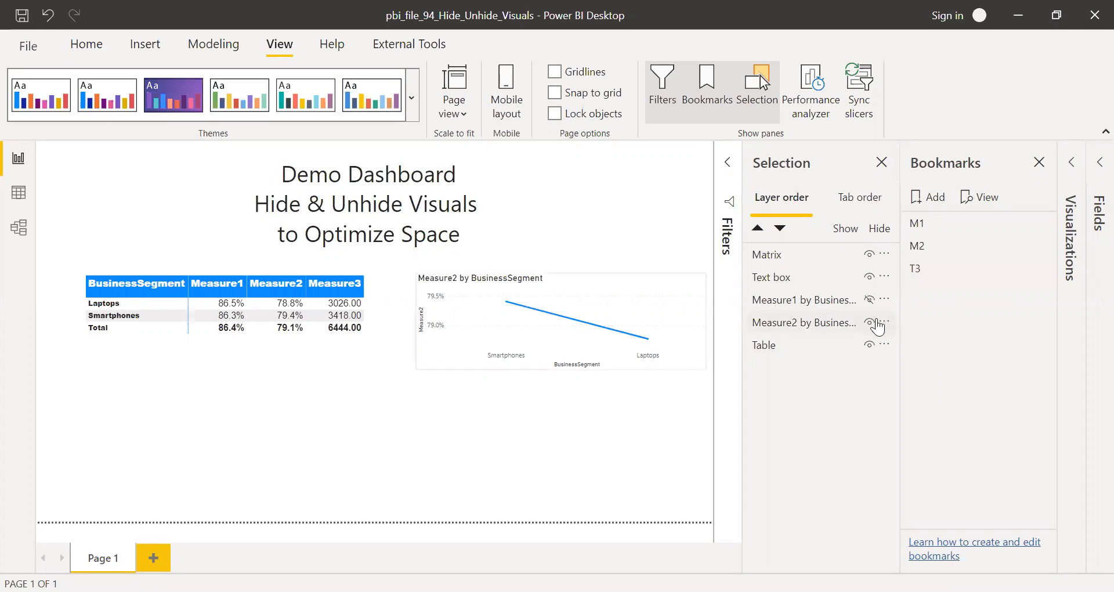
{"action": "left_click", "coordinate": [868, 323]}
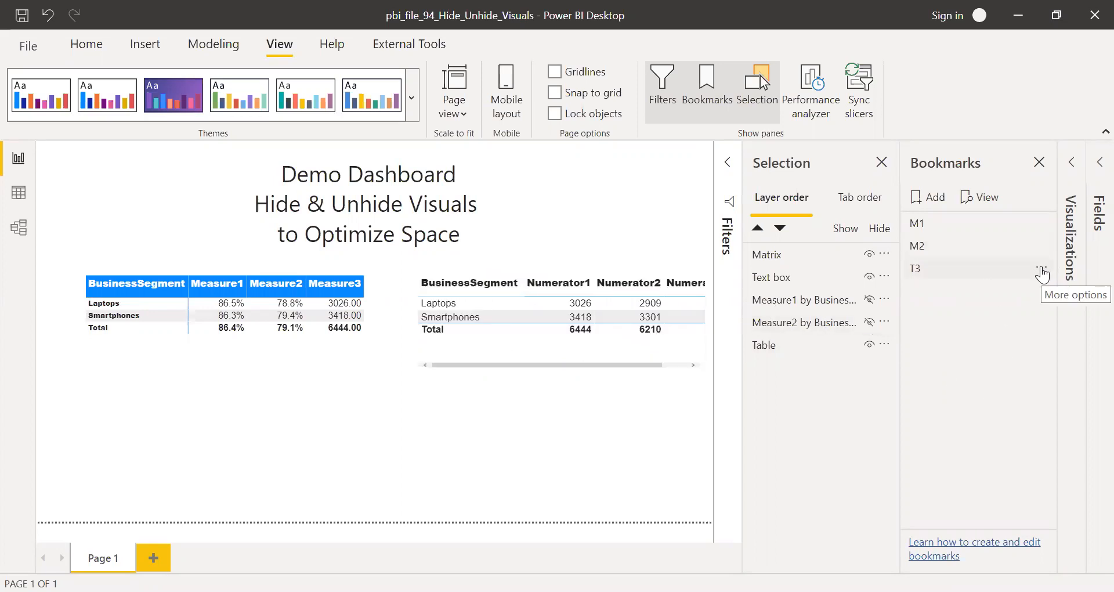
{"action": "left_click", "coordinate": [1043, 274]}
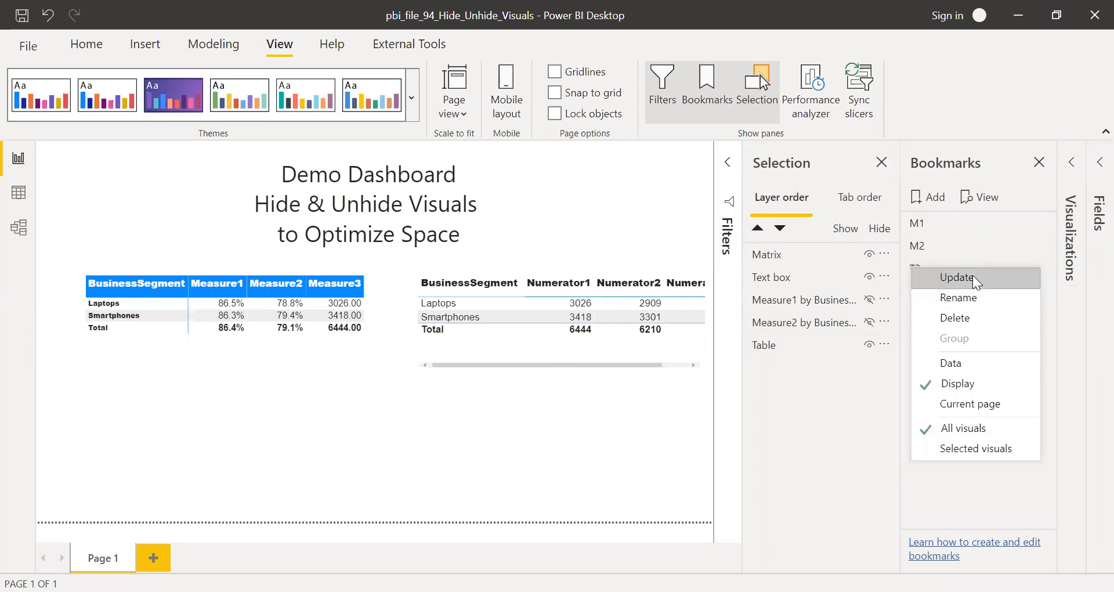
{"action": "left_click", "coordinate": [957, 278]}
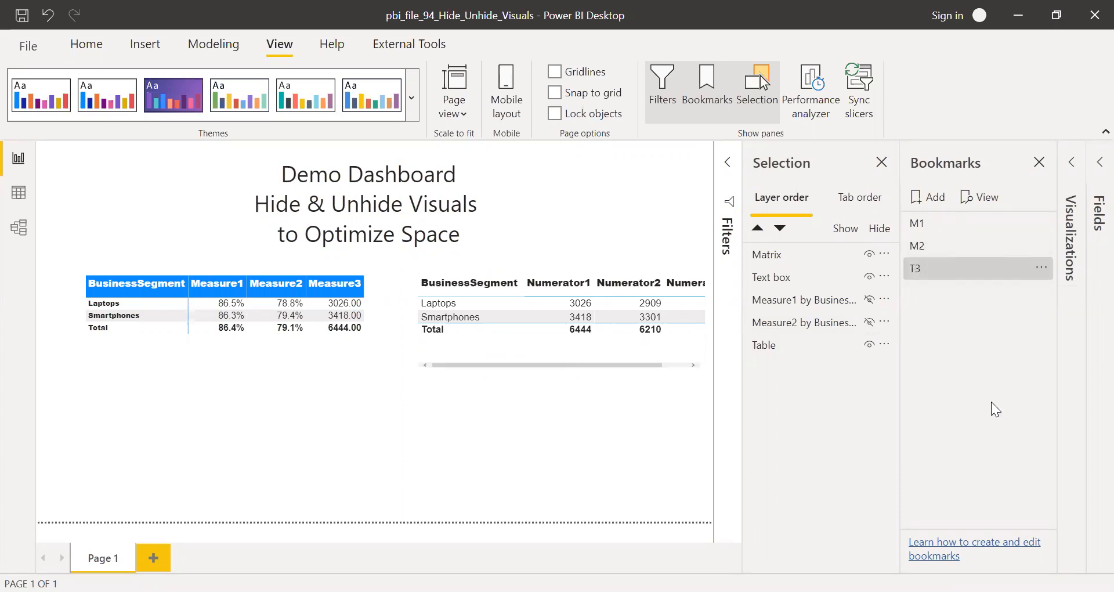
{"action": "mouse_move", "coordinate": [940, 230]}
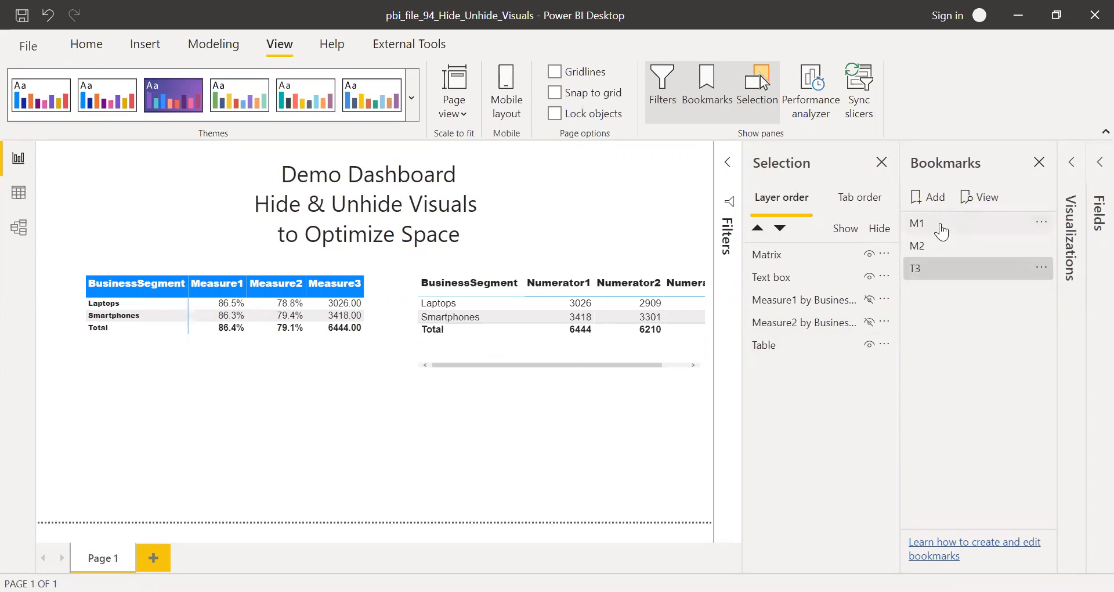
{"action": "left_click", "coordinate": [917, 223]}
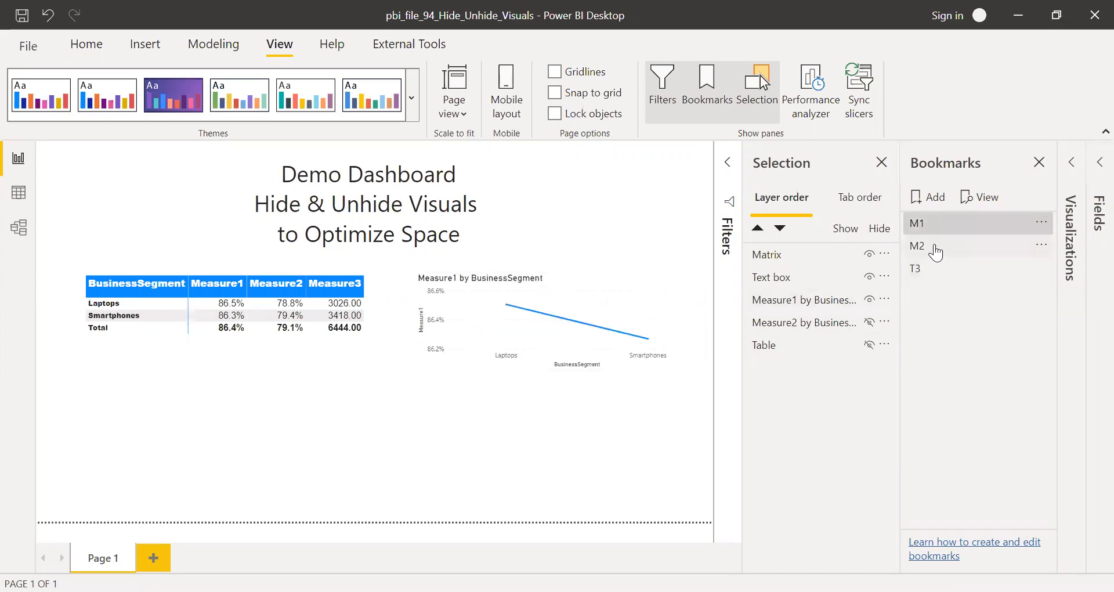
{"action": "left_click", "coordinate": [917, 245]}
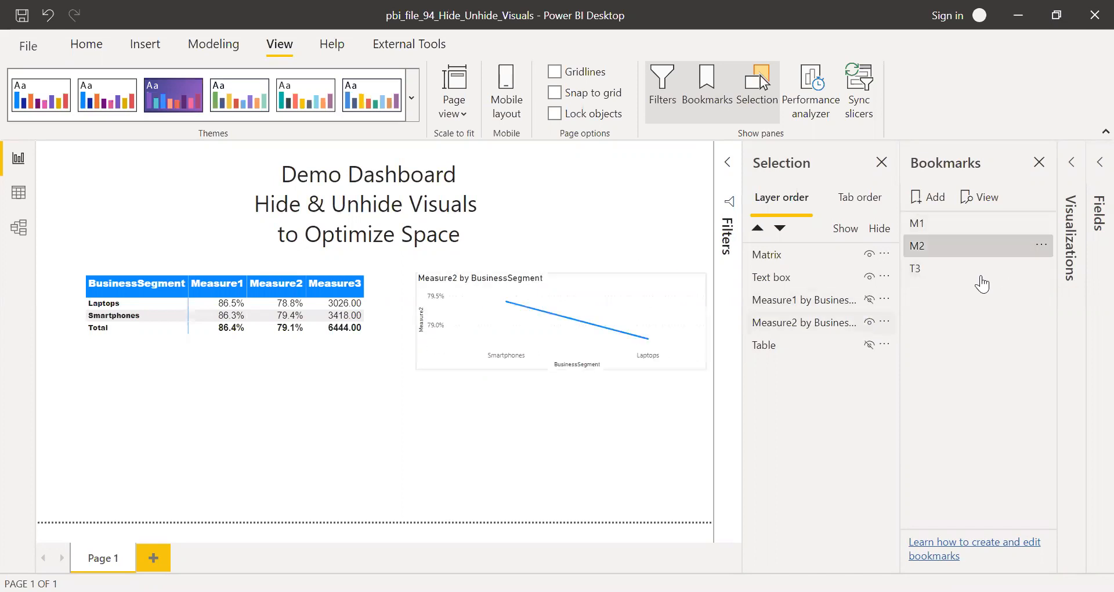
{"action": "left_click", "coordinate": [917, 268]}
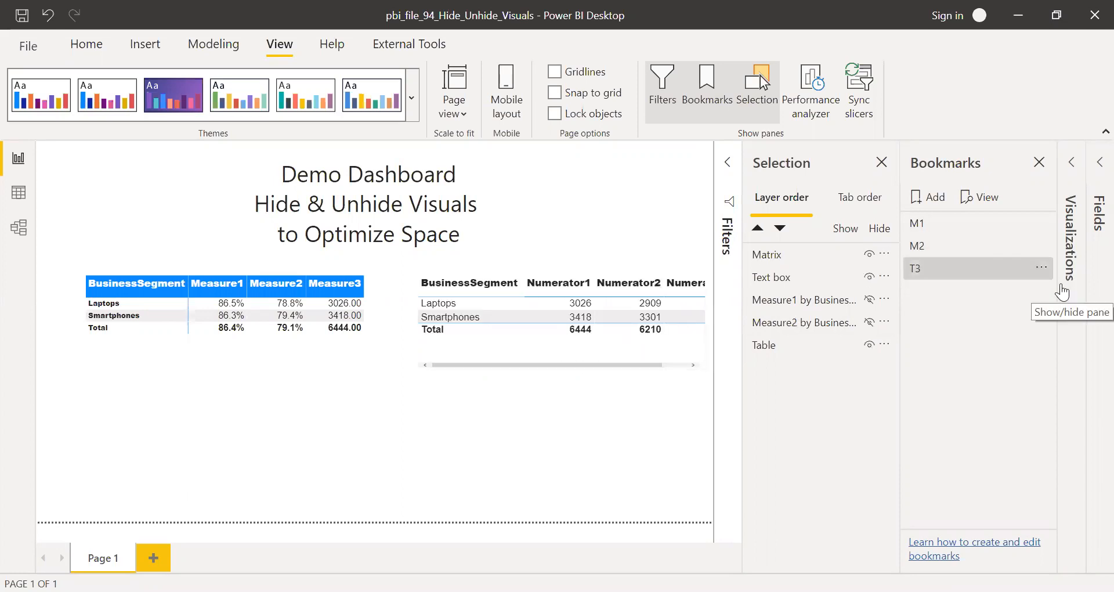
{"action": "mouse_move", "coordinate": [1040, 164]}
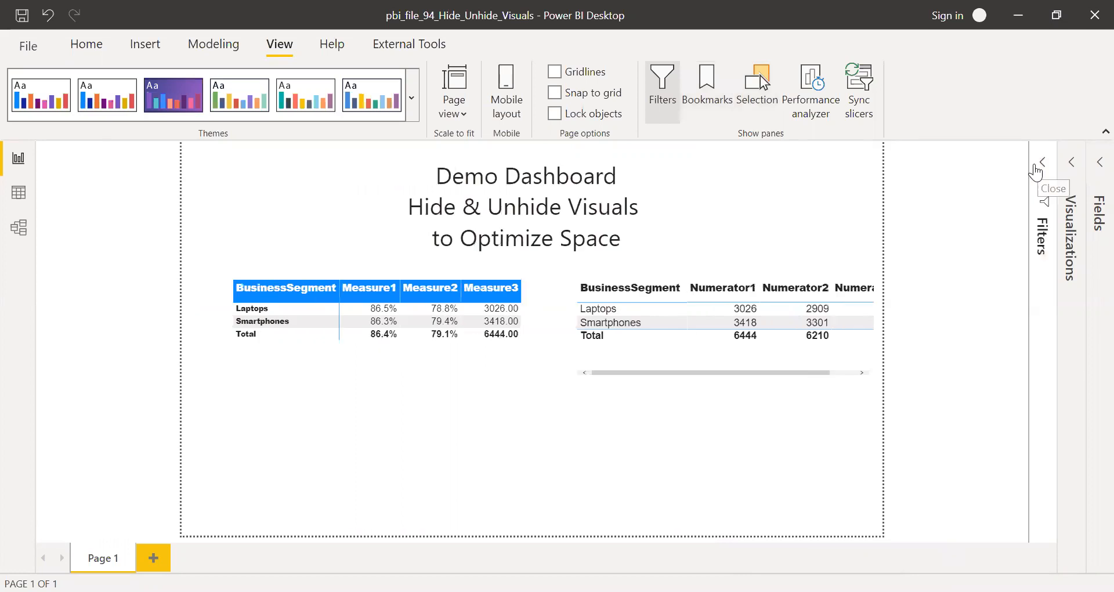
{"action": "mouse_move", "coordinate": [951, 364]}
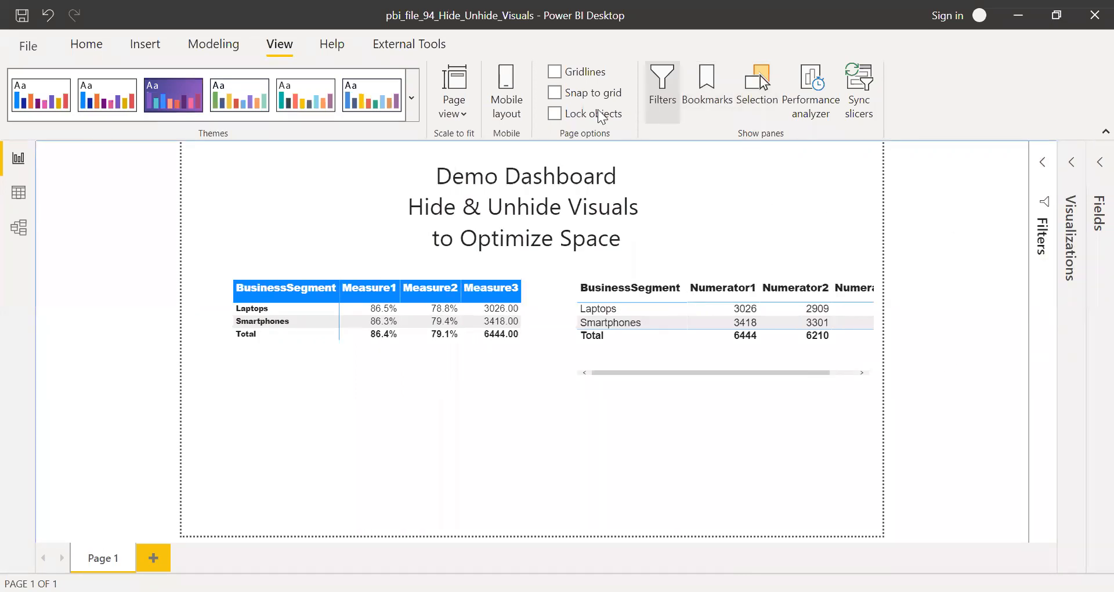
{"action": "mouse_move", "coordinate": [144, 43]}
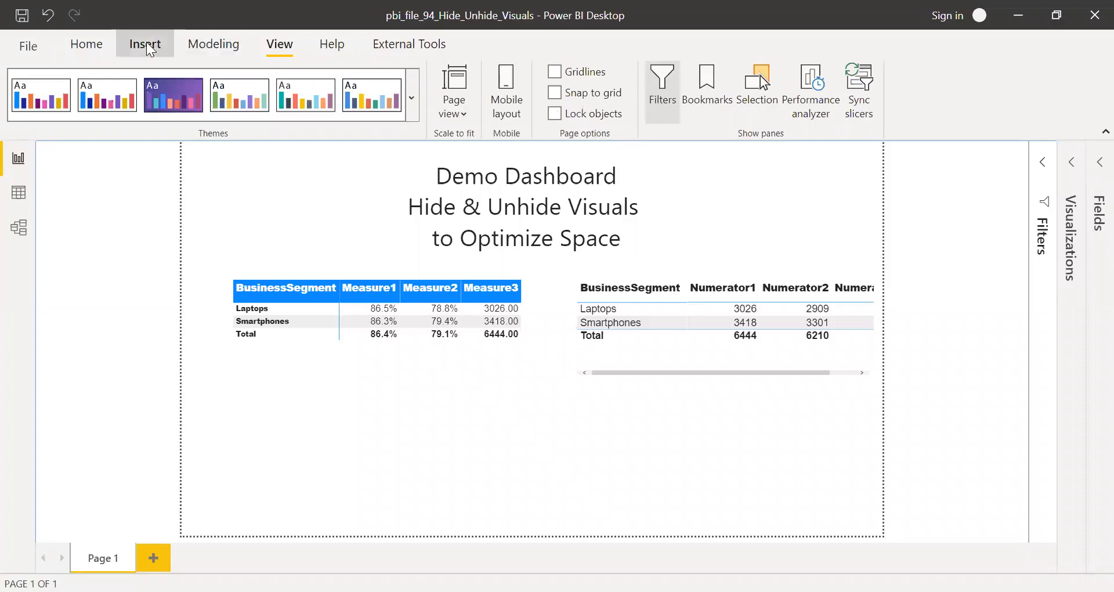
Insert a Blank button from the Buttons list and select it on the canvas
{"action": "left_click", "coordinate": [144, 44]}
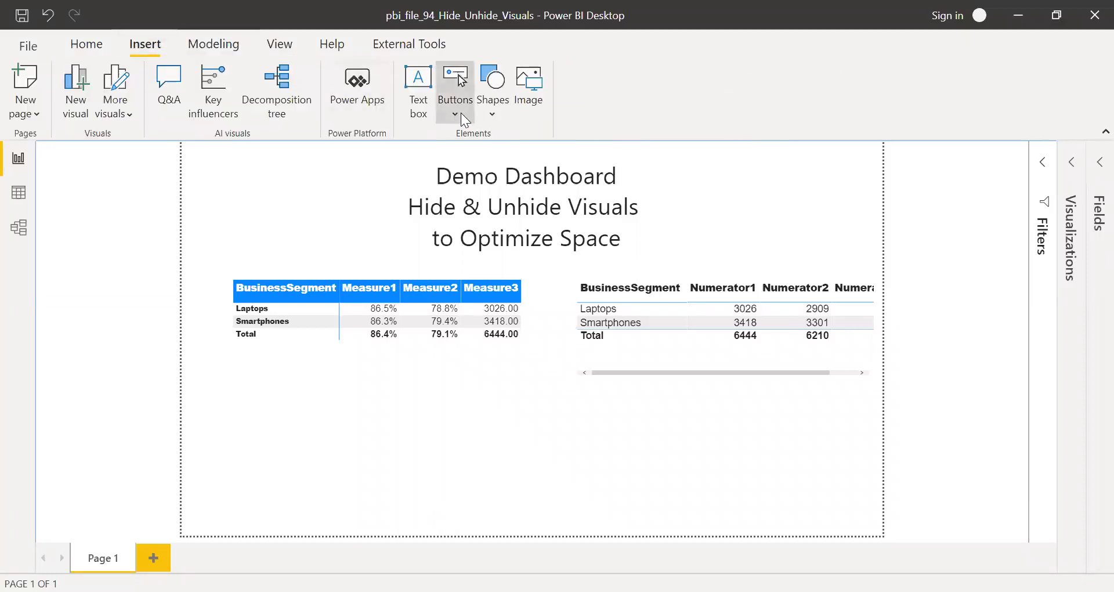
{"action": "left_click", "coordinate": [455, 114]}
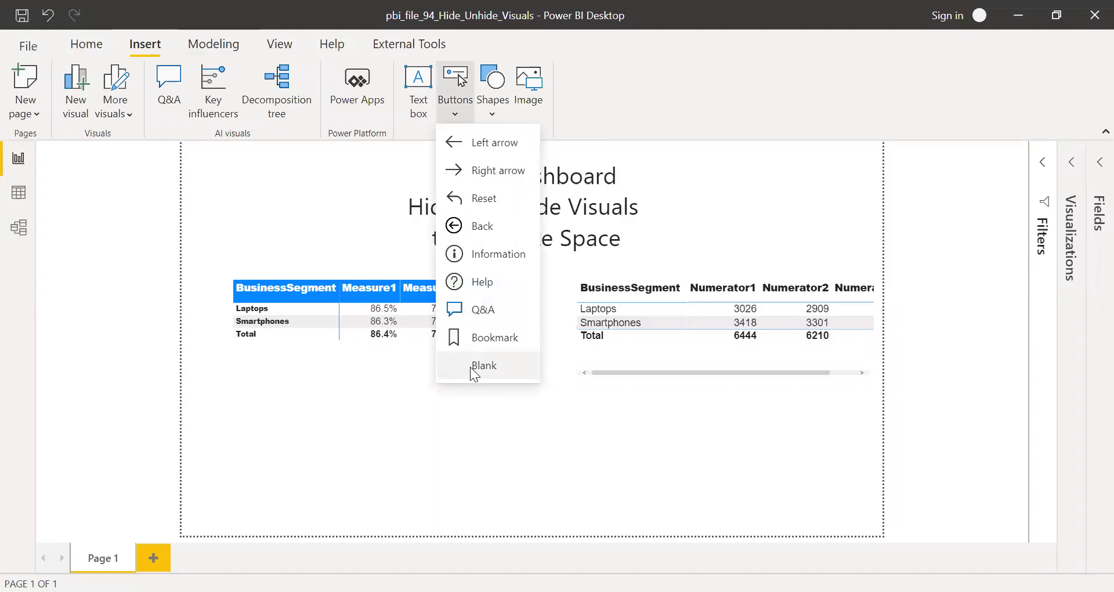
{"action": "left_click", "coordinate": [484, 366]}
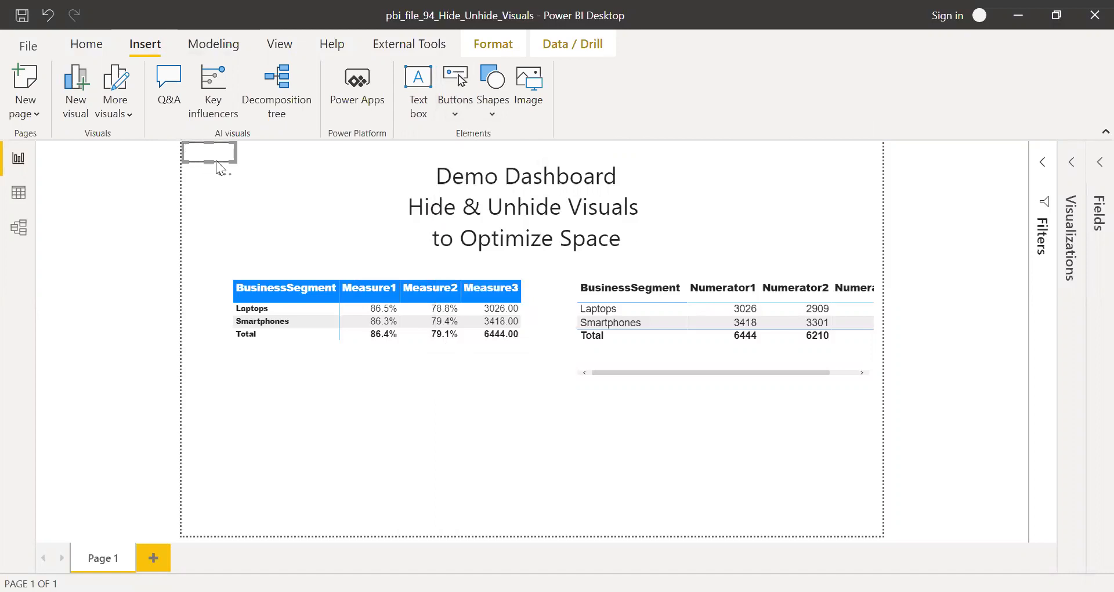
{"action": "left_click", "coordinate": [368, 288]}
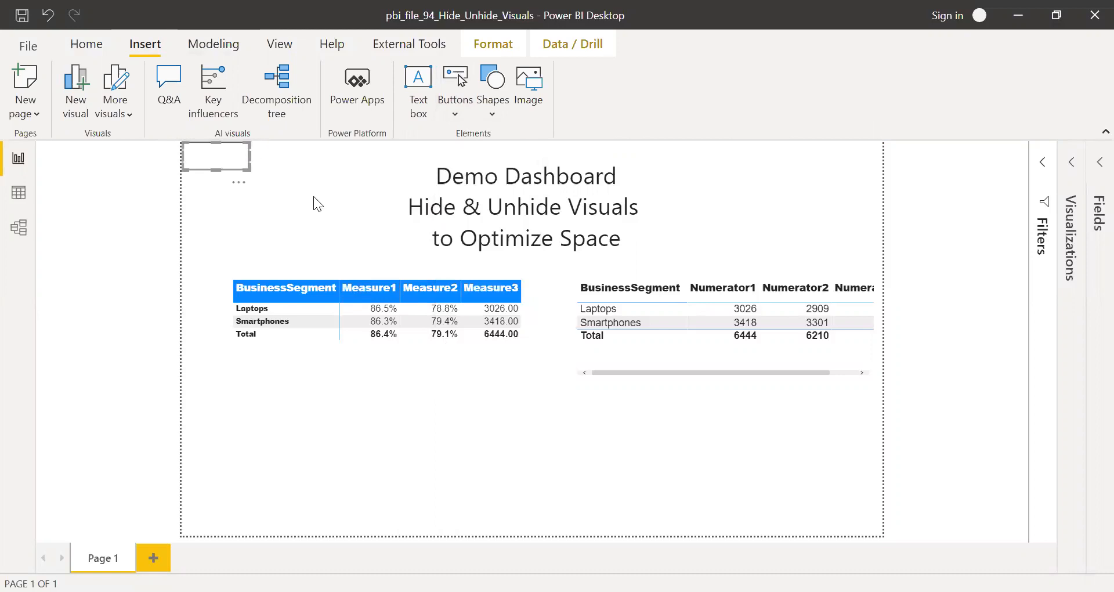
{"action": "mouse_move", "coordinate": [1073, 171]}
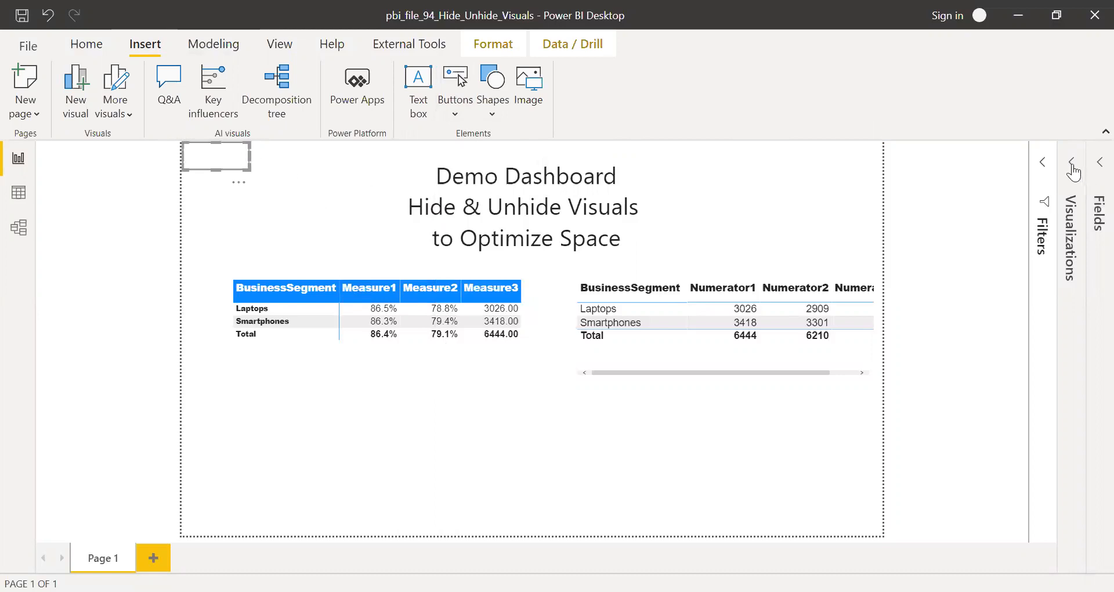
Format the button: Icon off, background transparent, Visual header off, Action on
{"action": "left_click", "coordinate": [1074, 166]}
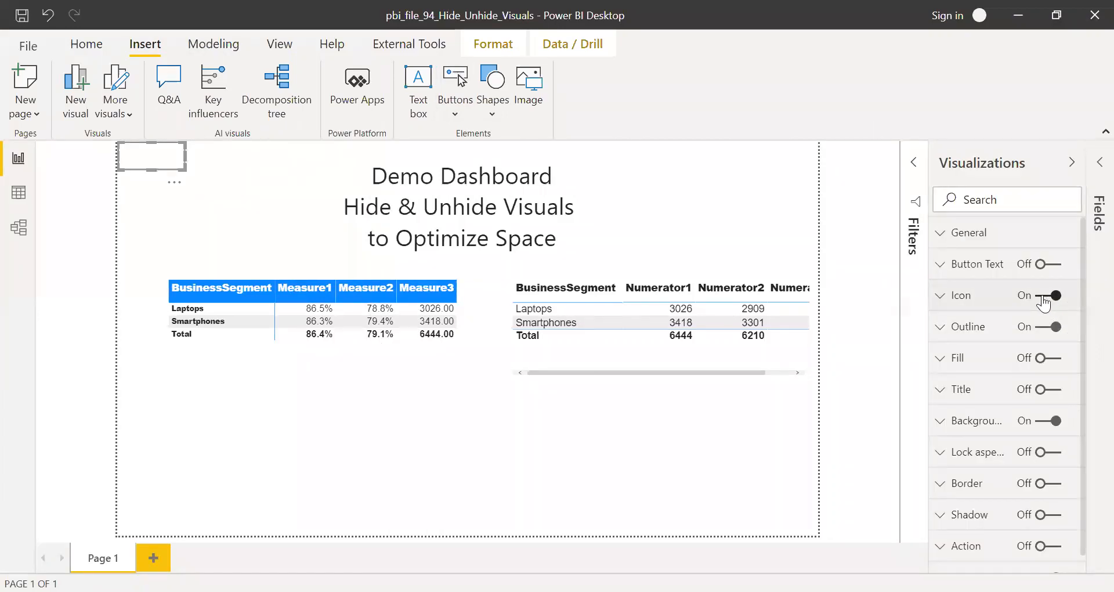
{"action": "left_click", "coordinate": [1059, 295]}
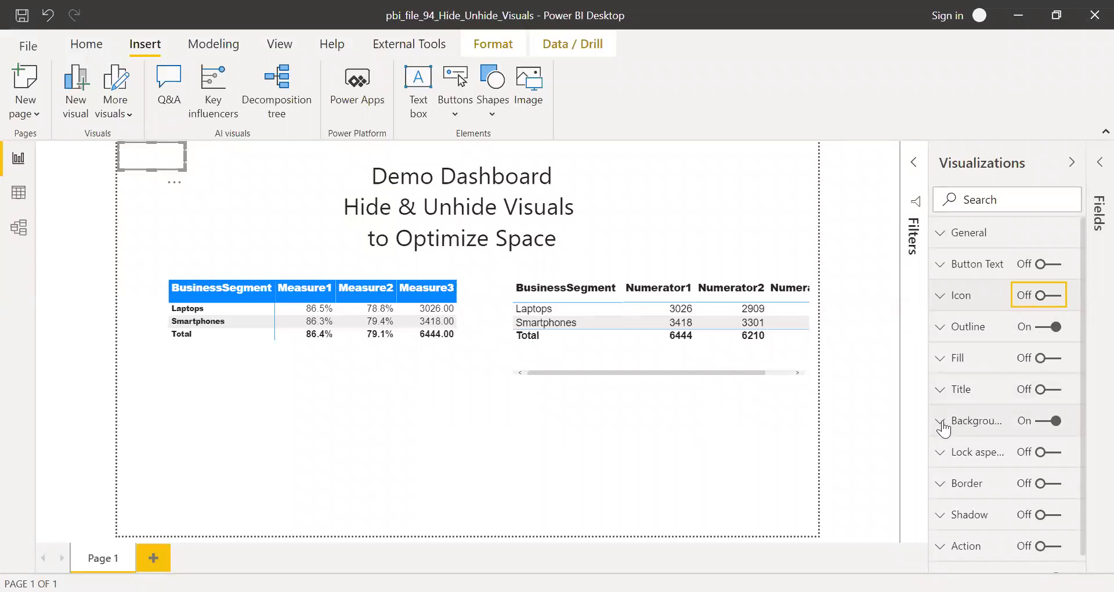
{"action": "left_click", "coordinate": [972, 420]}
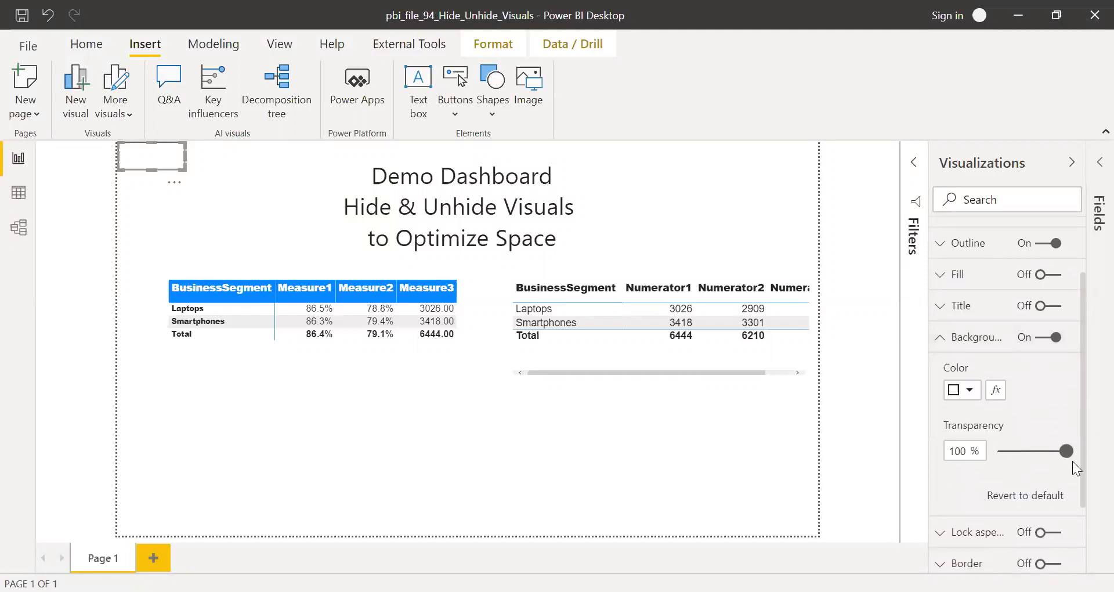
{"action": "scroll", "scroll_direction": "up", "scroll_amount": 3}
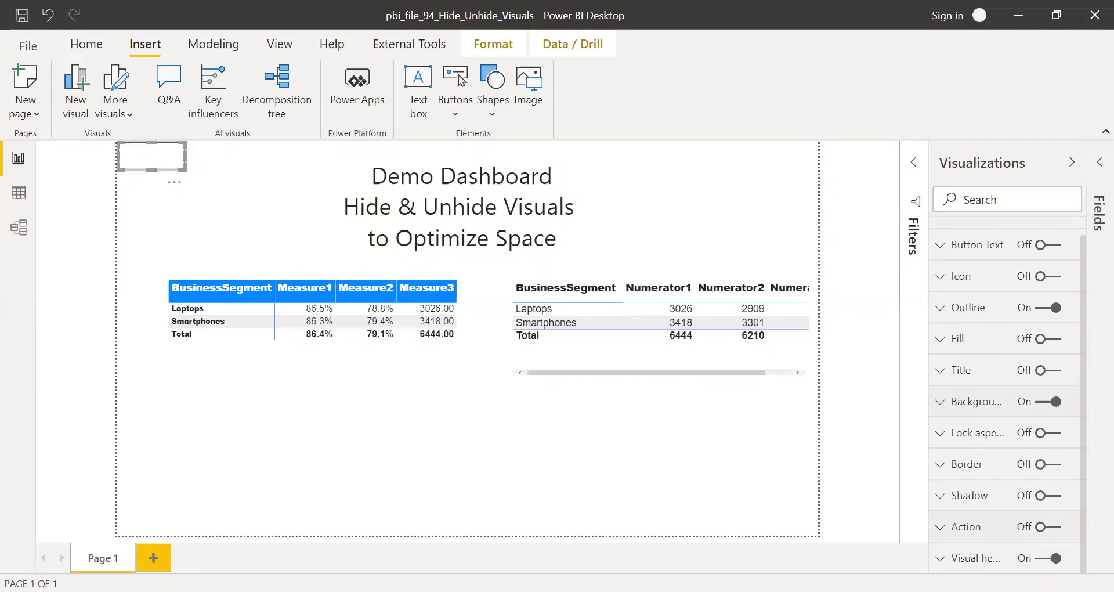
{"action": "left_click", "coordinate": [1065, 558]}
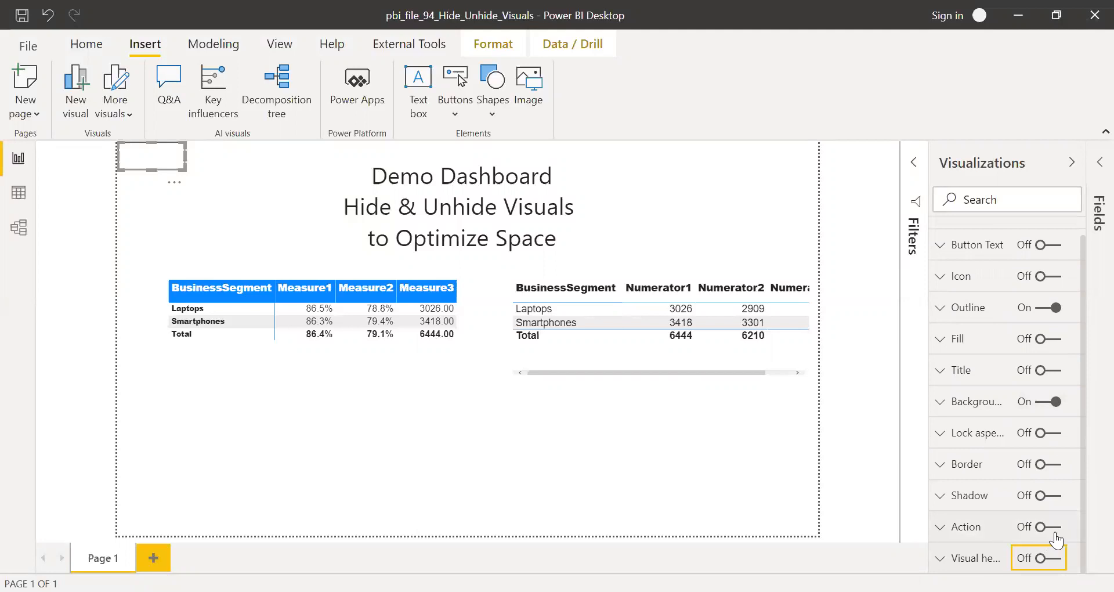
{"action": "left_click", "coordinate": [1037, 526]}
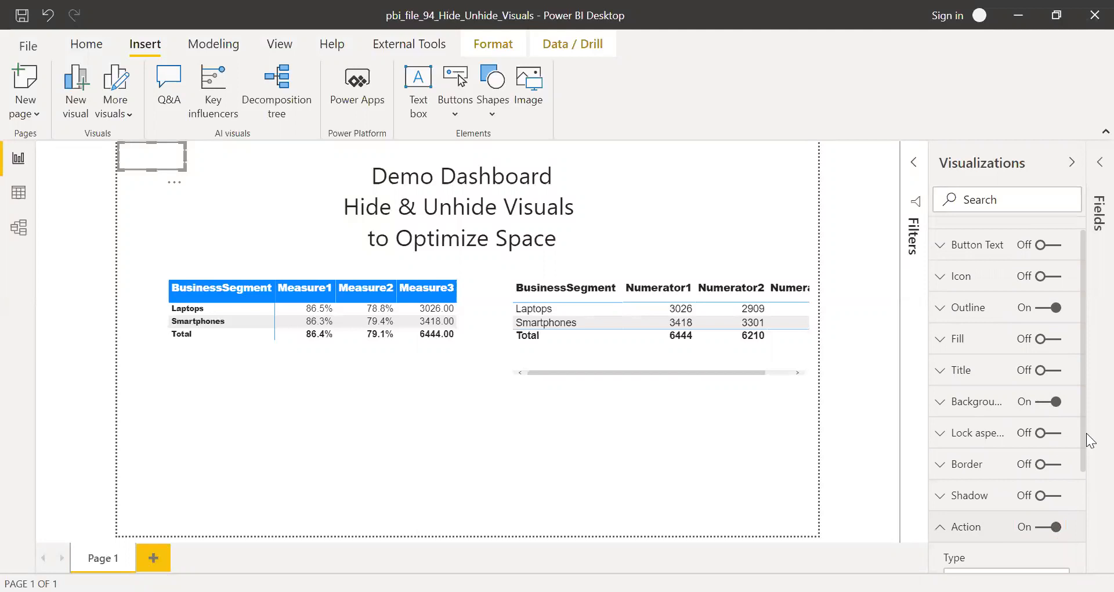
Set the button's action type to Bookmark and link it to bookmark M1
{"action": "scroll", "scroll_direction": "down", "scroll_amount": 3}
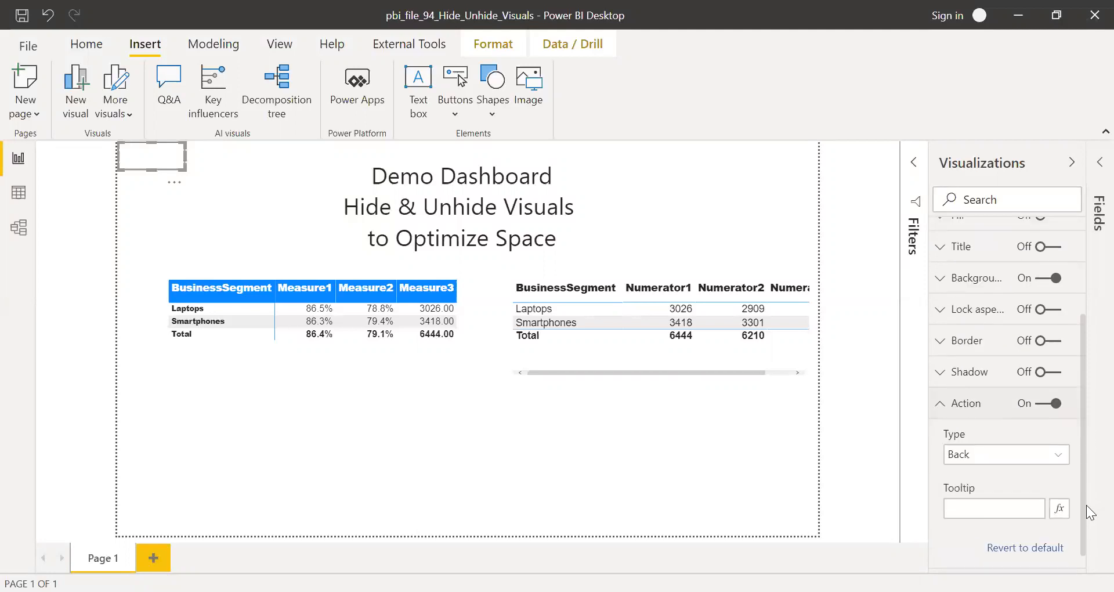
{"action": "scroll", "scroll_direction": "up", "scroll_amount": 3}
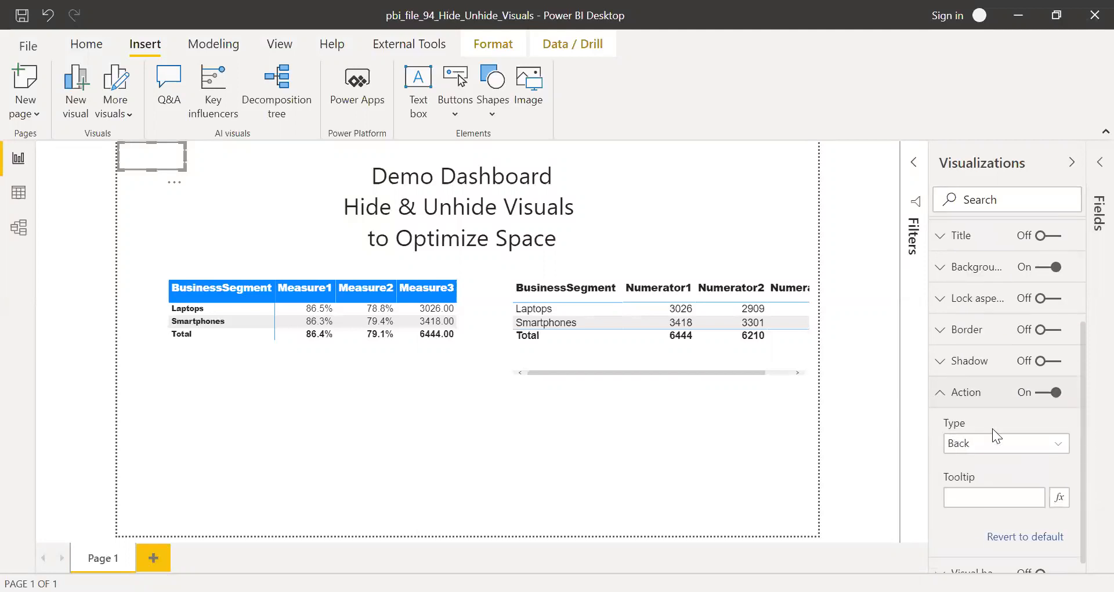
{"action": "left_click", "coordinate": [1005, 443]}
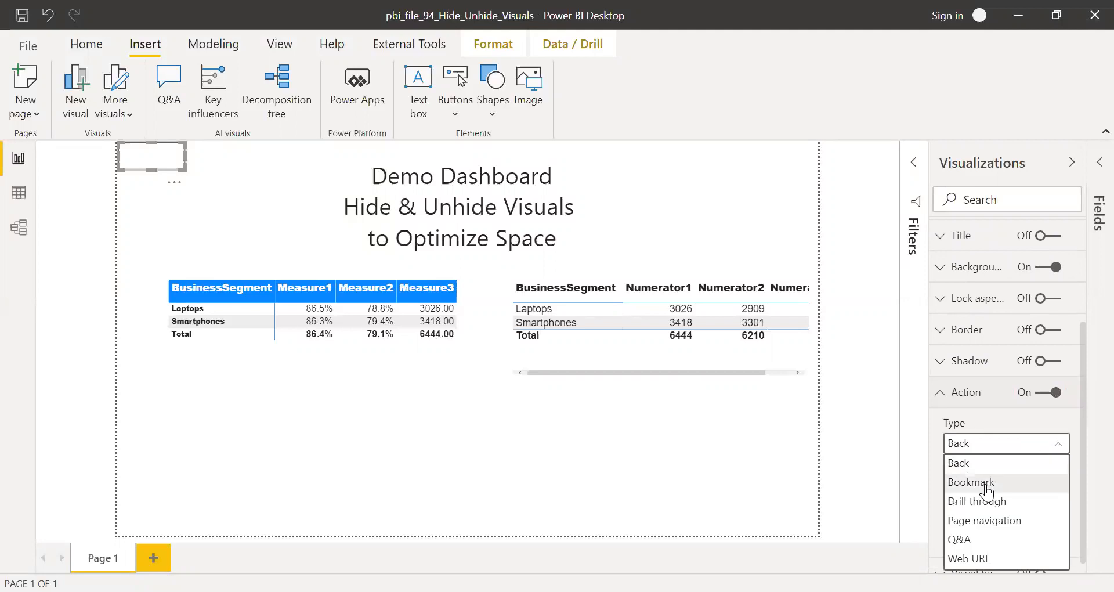
{"action": "left_click", "coordinate": [970, 481]}
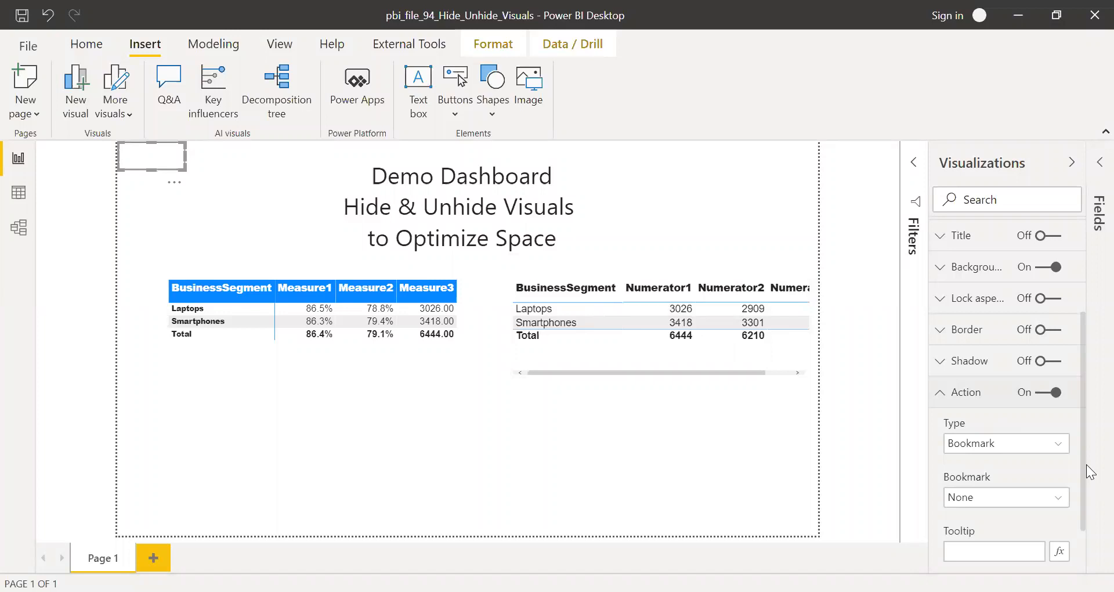
{"action": "left_click", "coordinate": [1005, 497]}
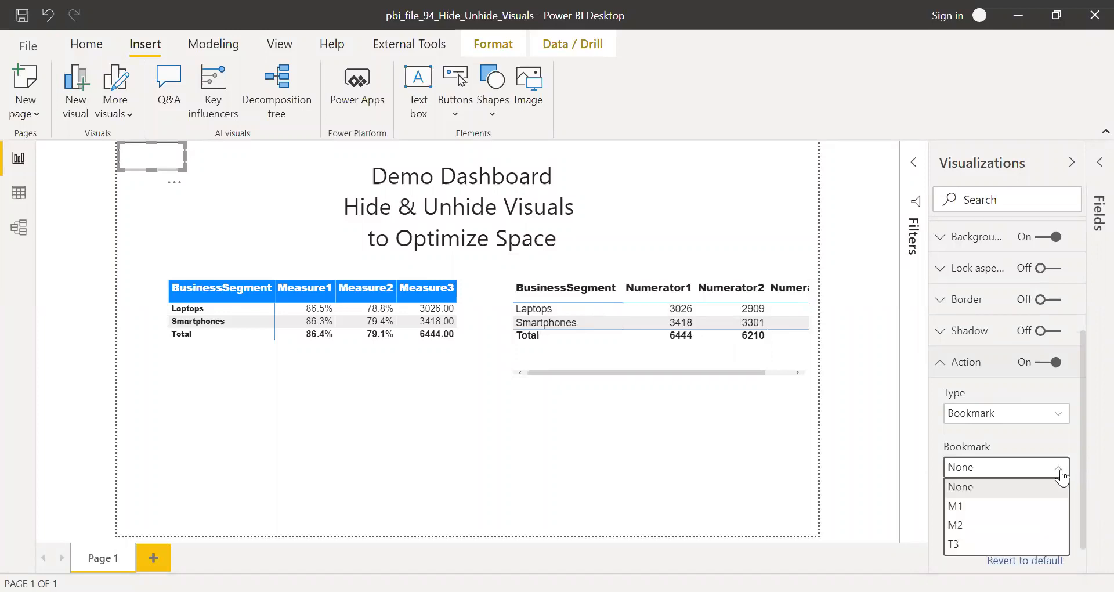
{"action": "left_click", "coordinate": [956, 506]}
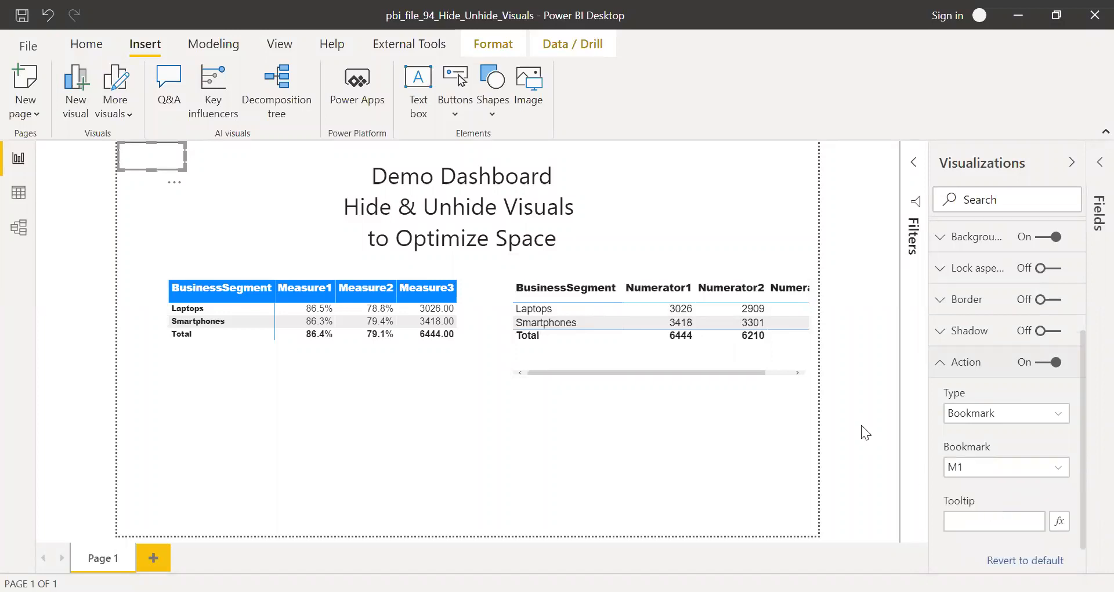
Fit the button over the Measure1 header and place copies over Measure2 and Measure3
{"action": "left_click", "coordinate": [151, 155]}
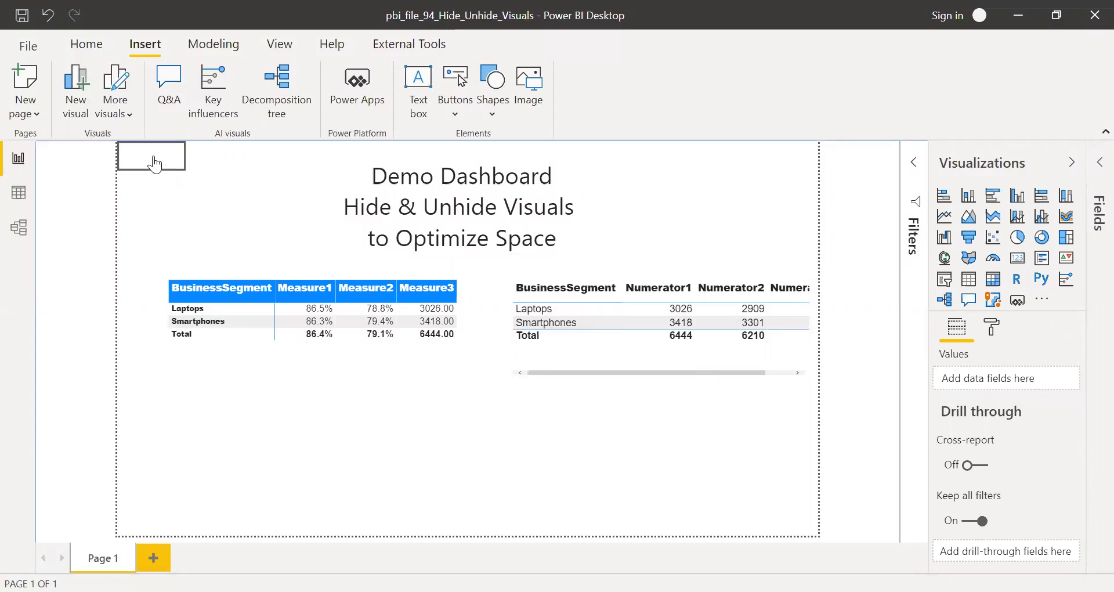
{"action": "mouse_move", "coordinate": [151, 154]}
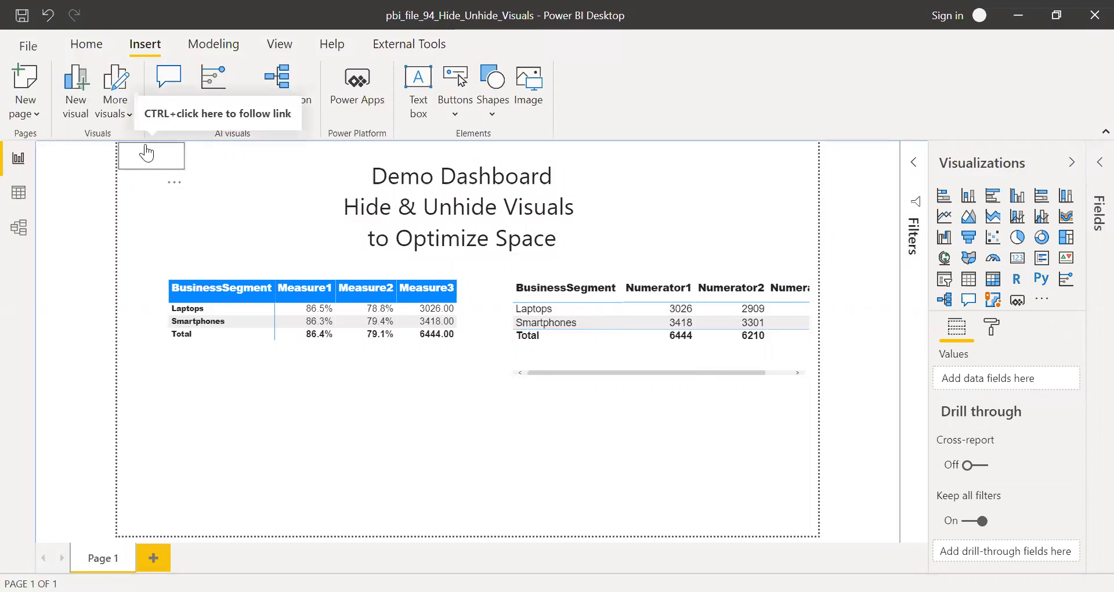
{"action": "left_click", "coordinate": [151, 162]}
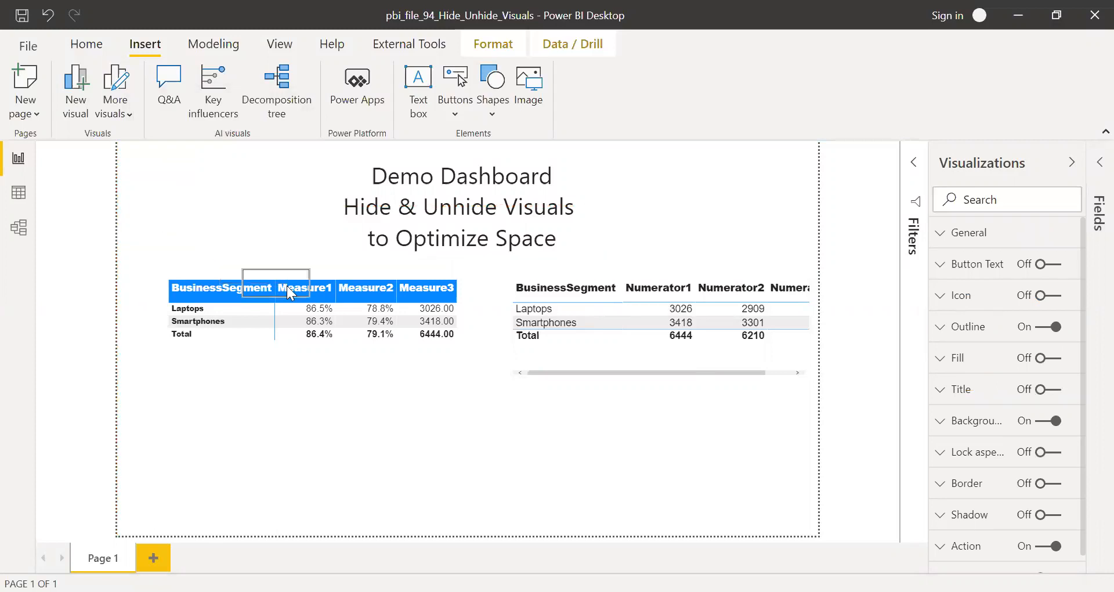
{"action": "left_click", "coordinate": [305, 288]}
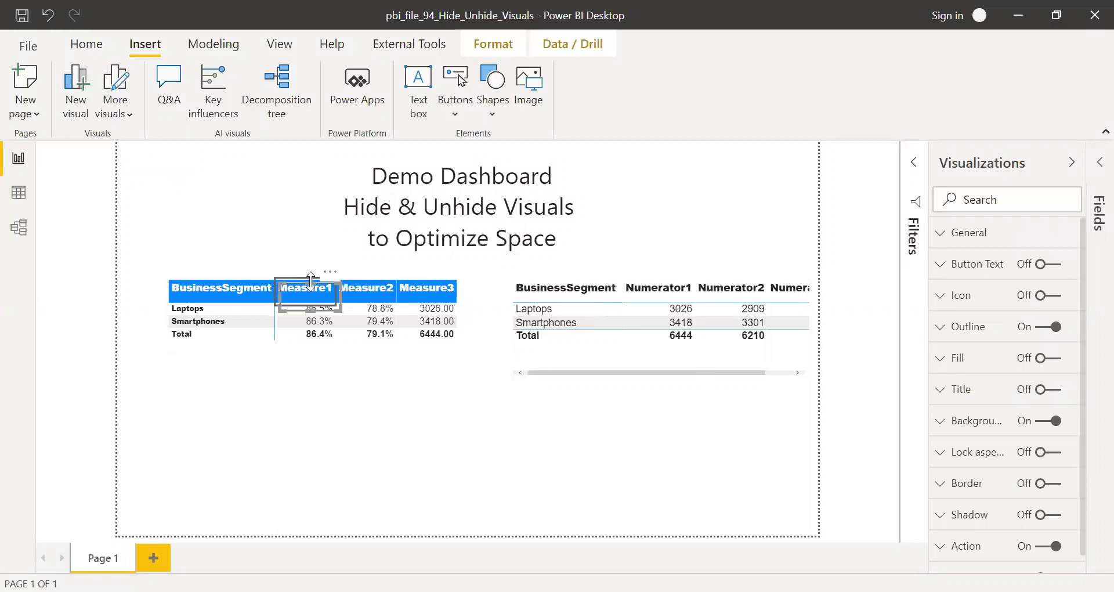
{"action": "mouse_move", "coordinate": [304, 292]}
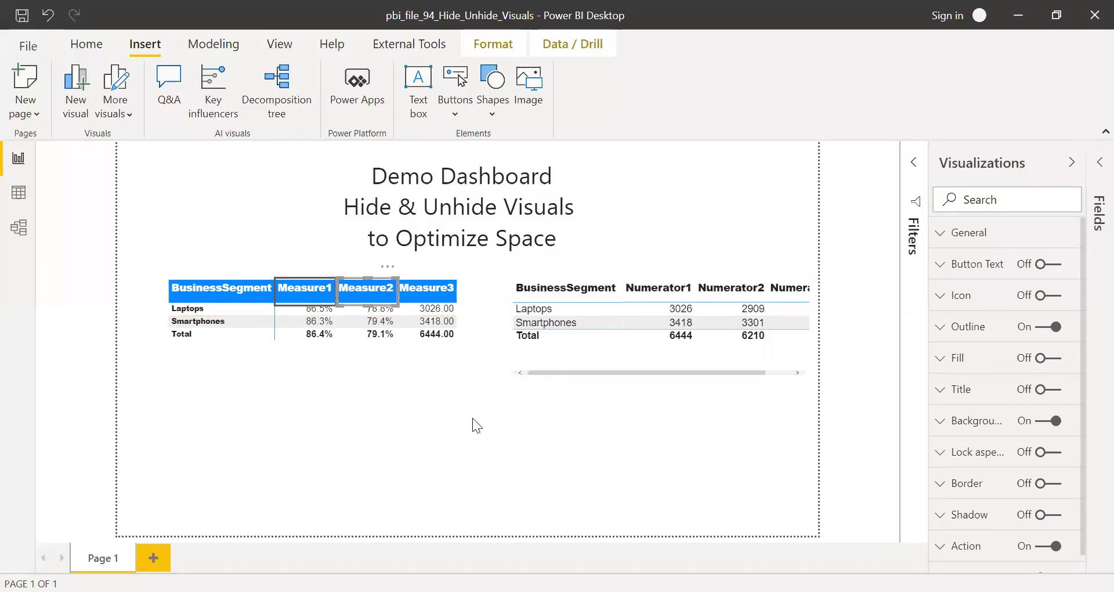
{"action": "left_click", "coordinate": [306, 298]}
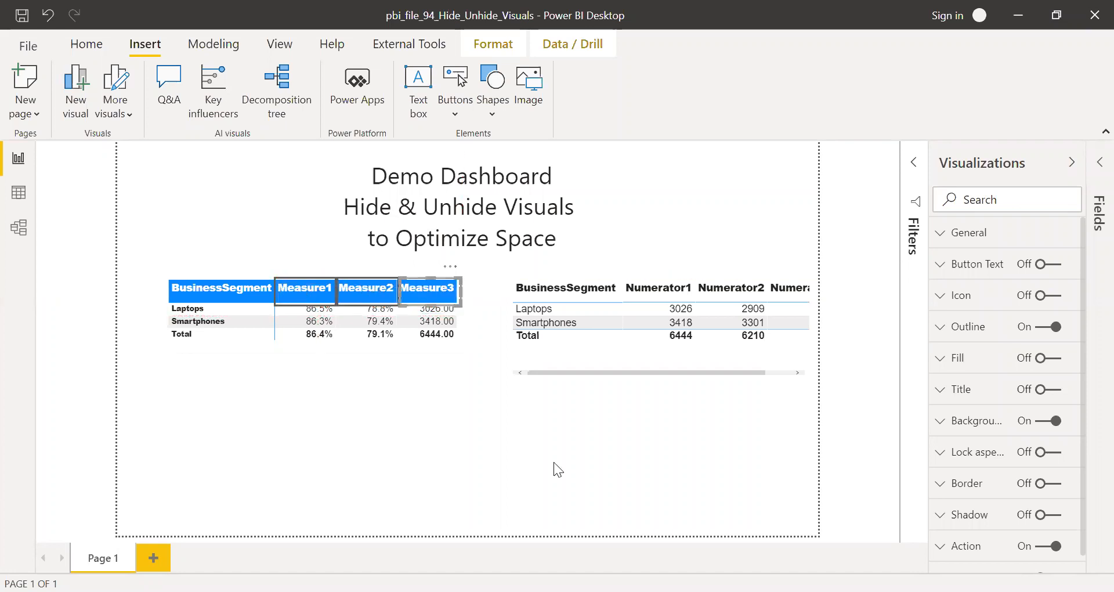
{"action": "mouse_move", "coordinate": [368, 286]}
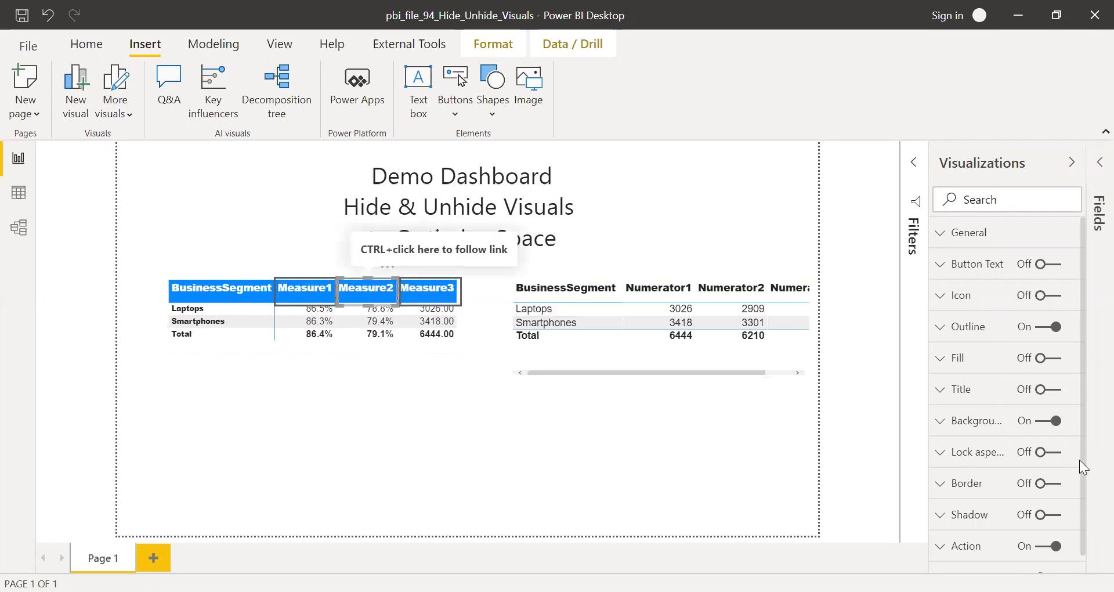
{"action": "mouse_move", "coordinate": [1088, 455]}
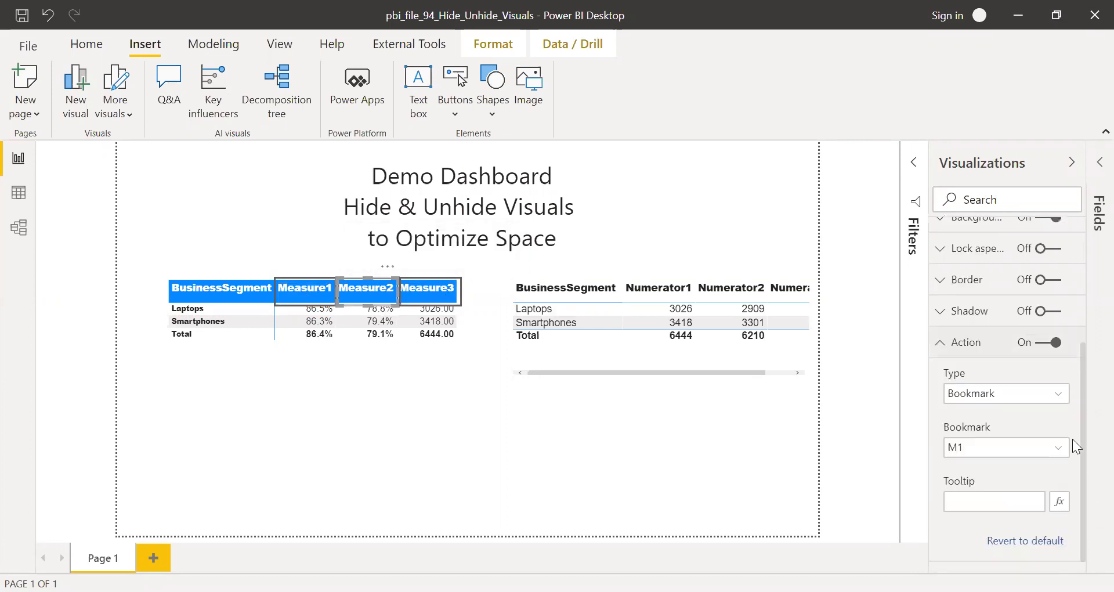
Link the Measure3 header button to bookmark T3 and deselect it
{"action": "left_click", "coordinate": [1004, 447]}
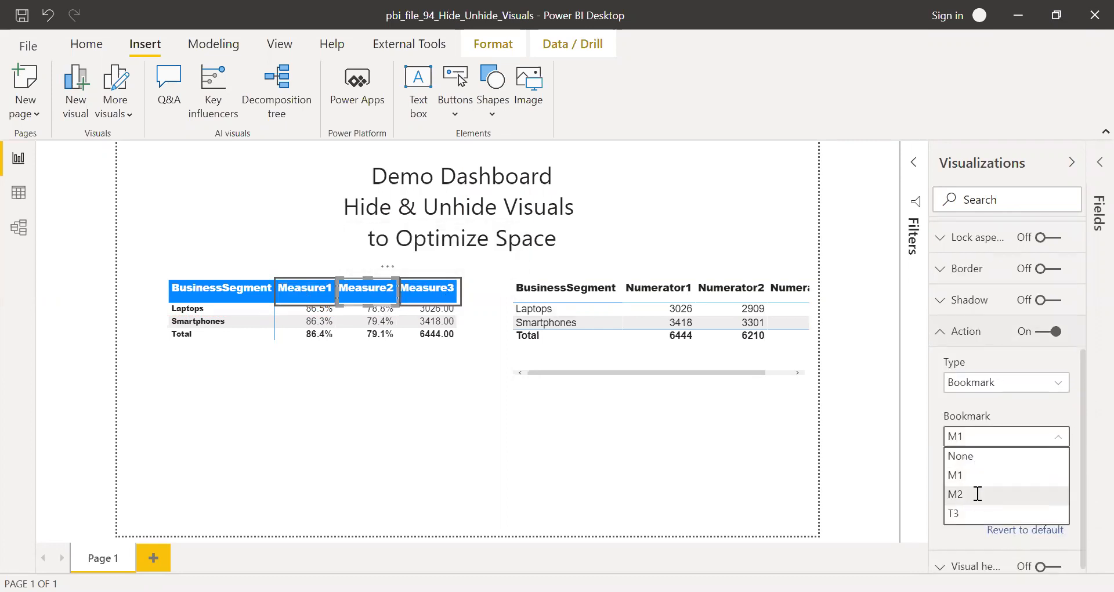
{"action": "left_click", "coordinate": [955, 495]}
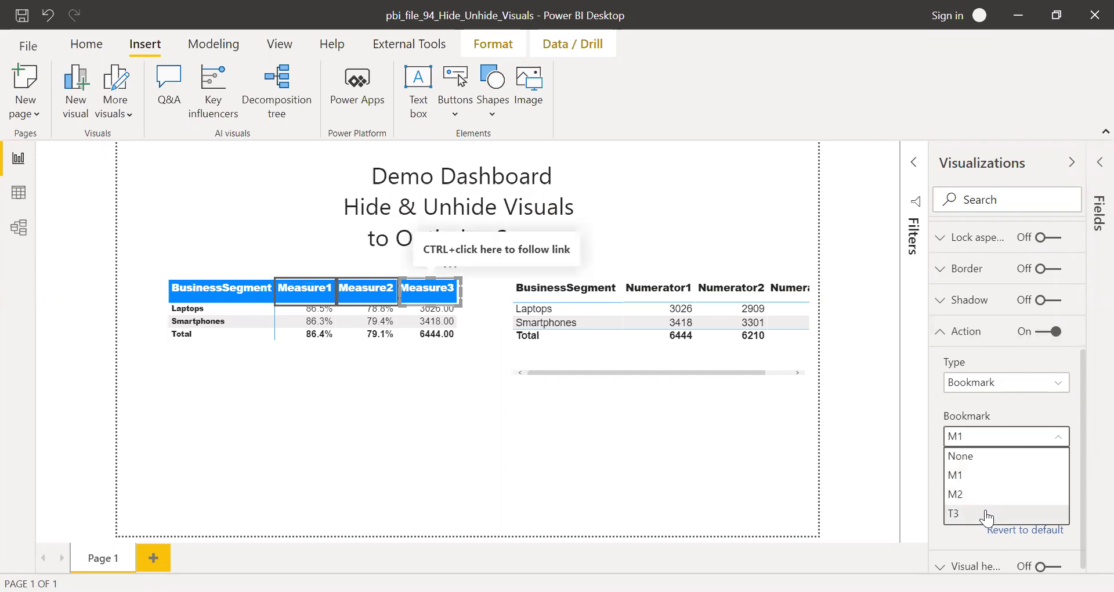
{"action": "left_click", "coordinate": [844, 433]}
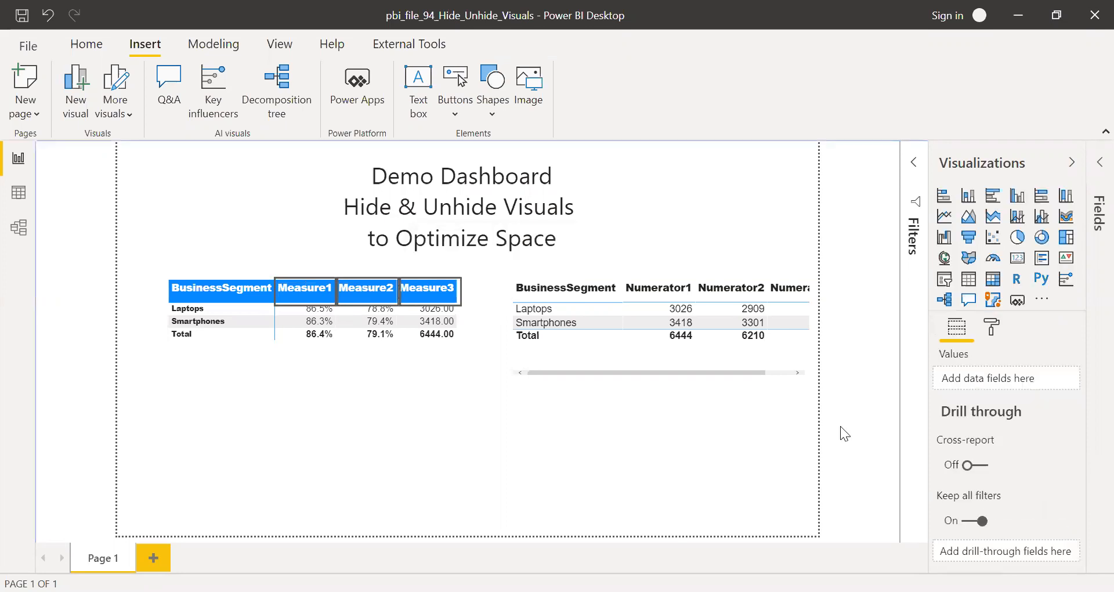
{"action": "mouse_move", "coordinate": [369, 312]}
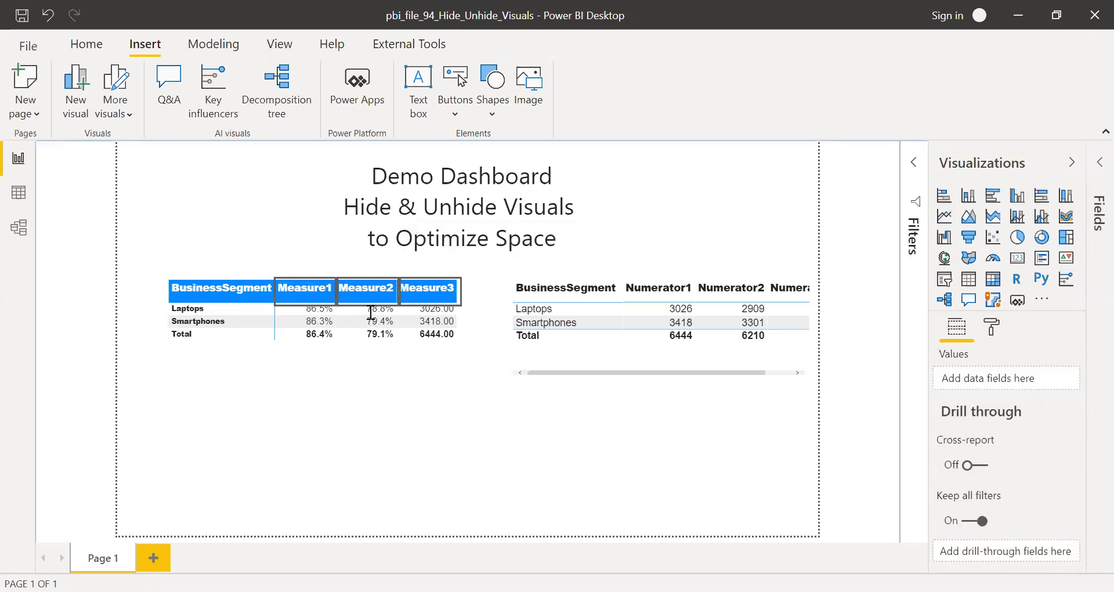
{"action": "mouse_move", "coordinate": [304, 287]}
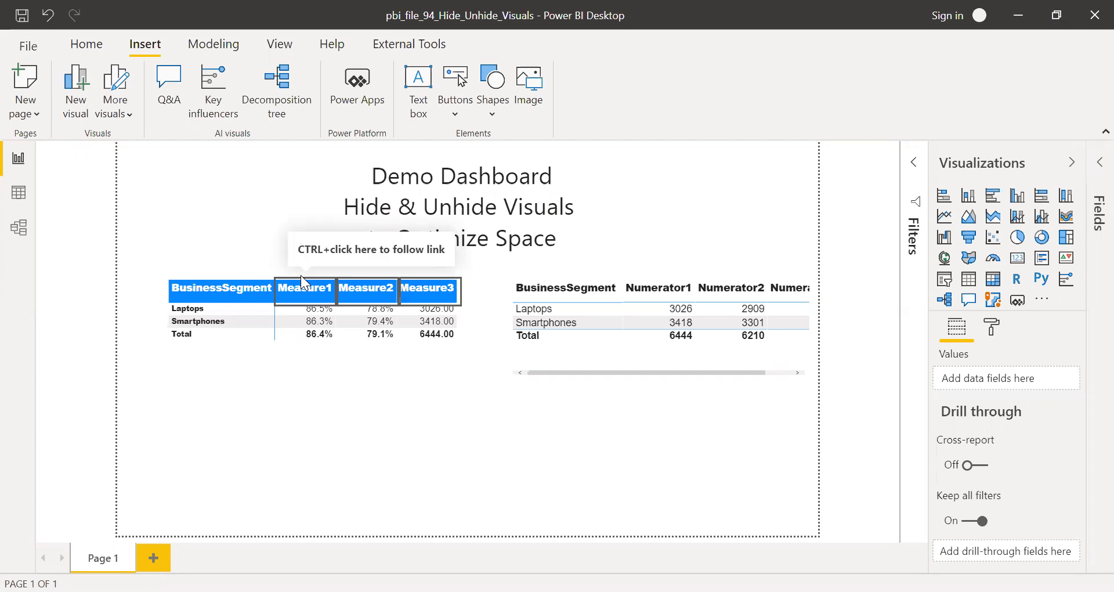
{"action": "mouse_move", "coordinate": [306, 284]}
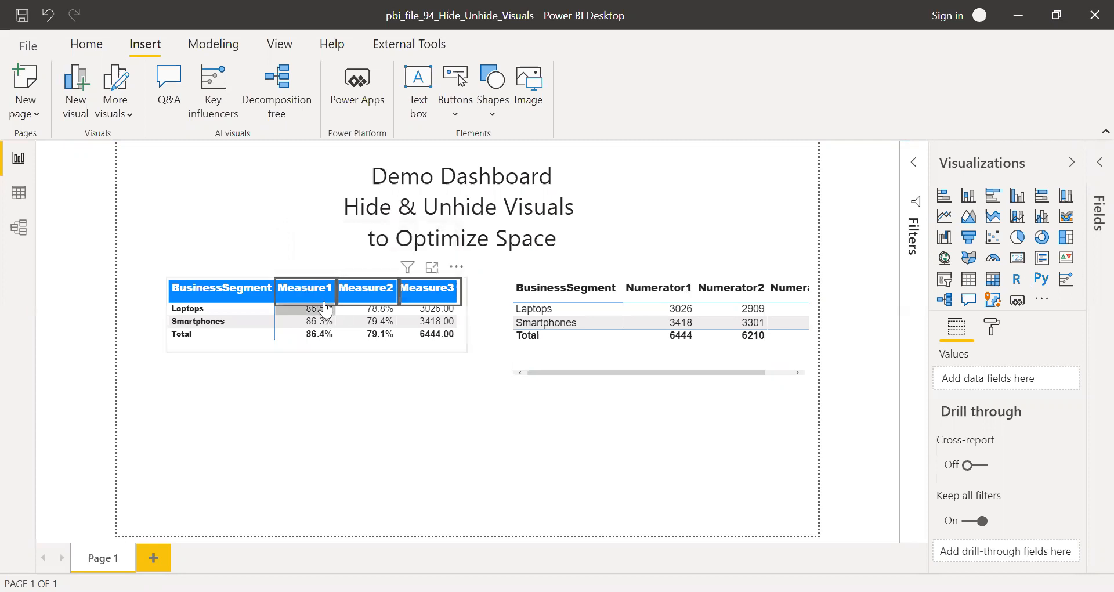
Switch Outline off for the Measure1, Measure2 and Measure3 header buttons in turn
{"action": "left_click", "coordinate": [315, 292]}
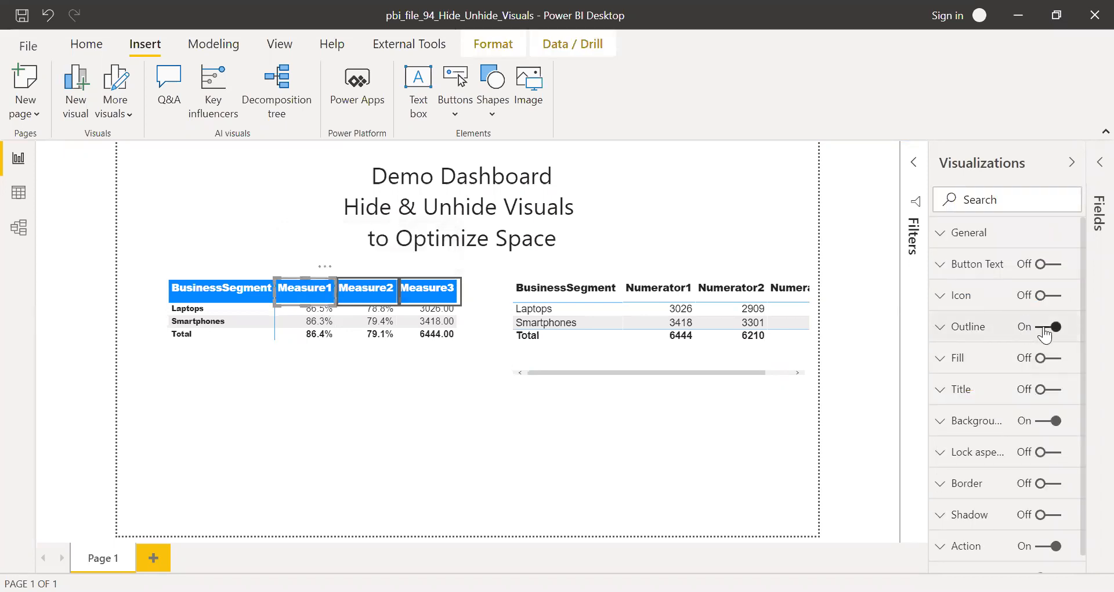
{"action": "left_click", "coordinate": [1056, 326]}
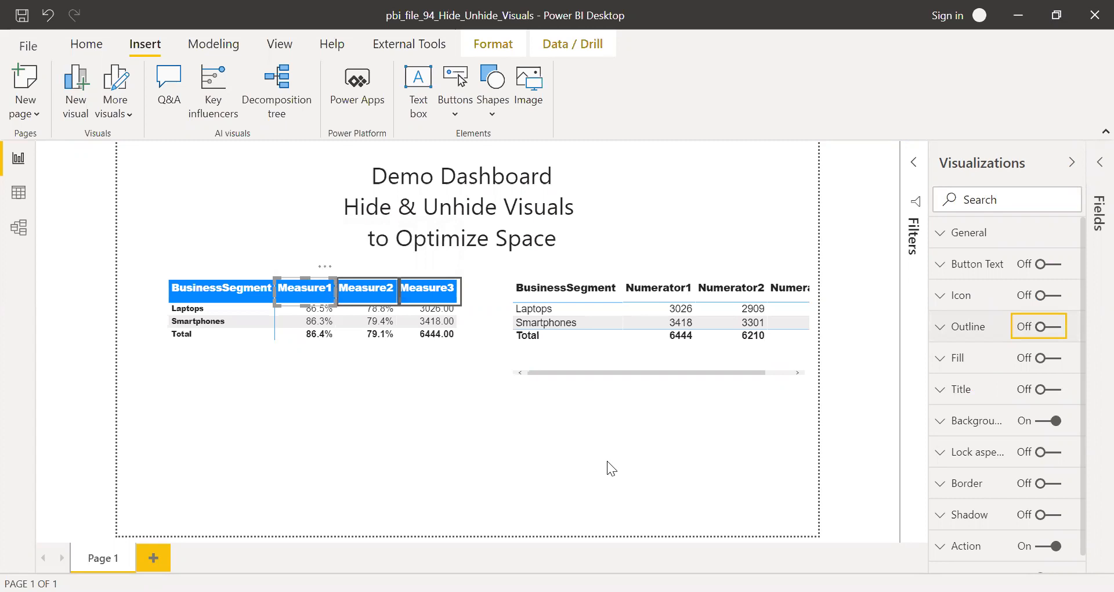
{"action": "left_click", "coordinate": [368, 288]}
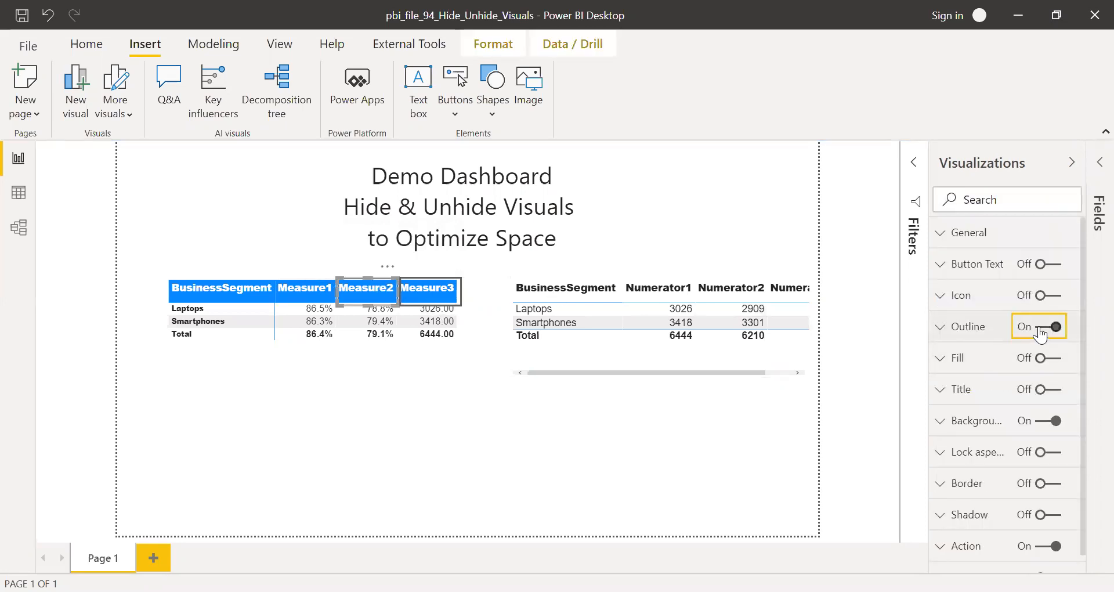
{"action": "left_click", "coordinate": [1057, 326]}
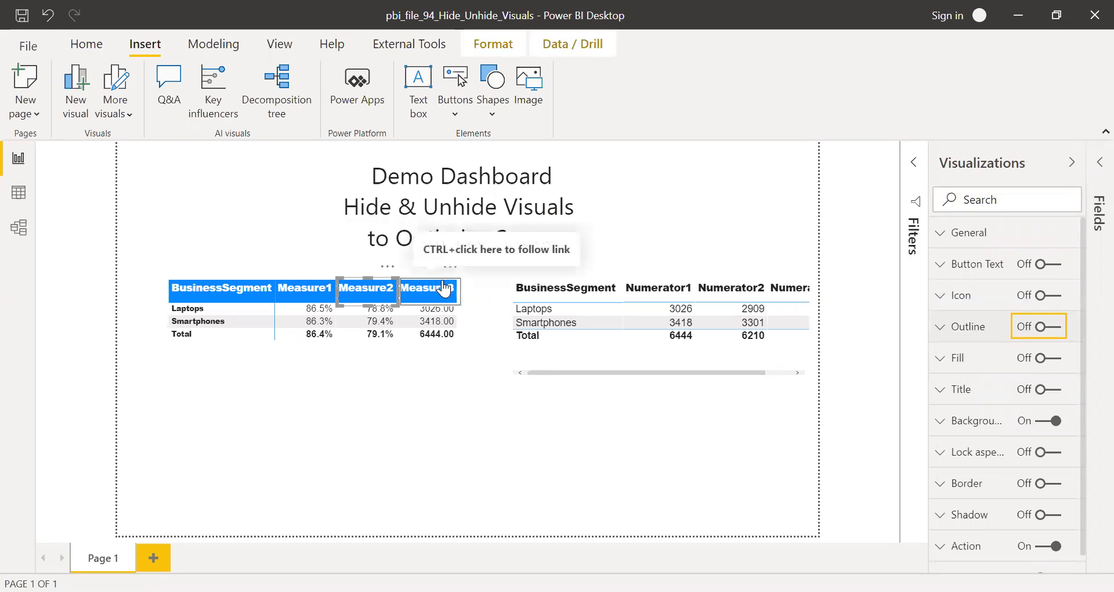
{"action": "left_click", "coordinate": [1054, 326]}
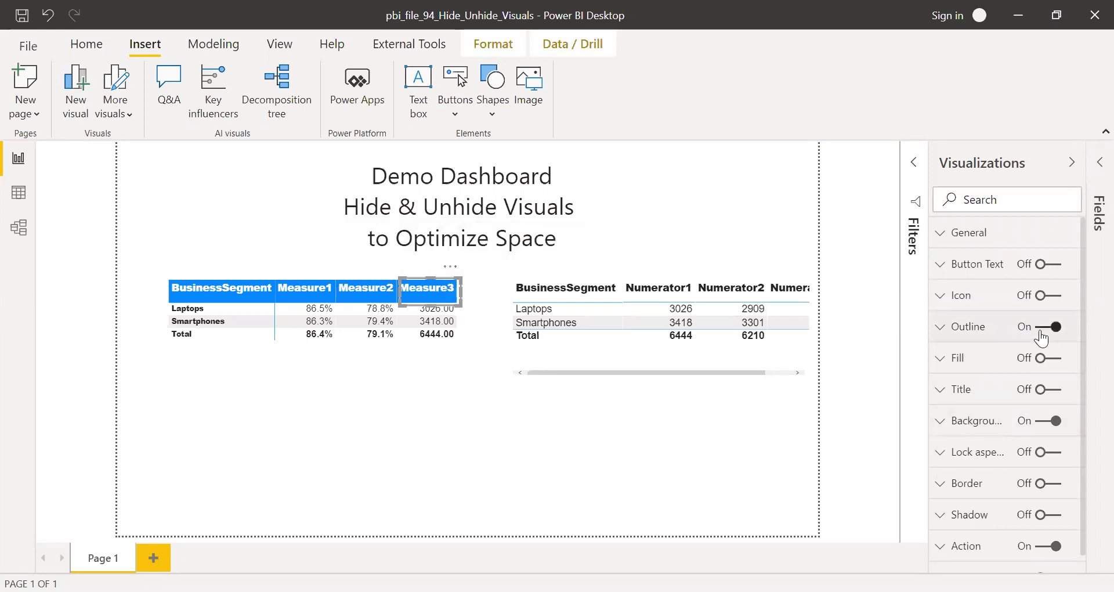
{"action": "left_click", "coordinate": [1055, 326]}
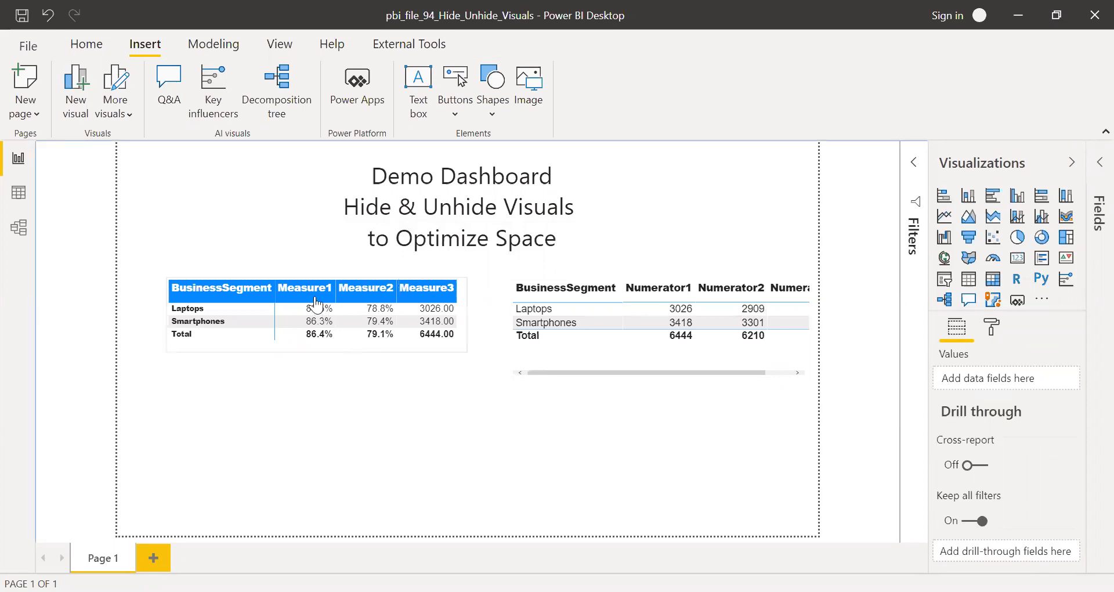
{"action": "mouse_move", "coordinate": [312, 295]}
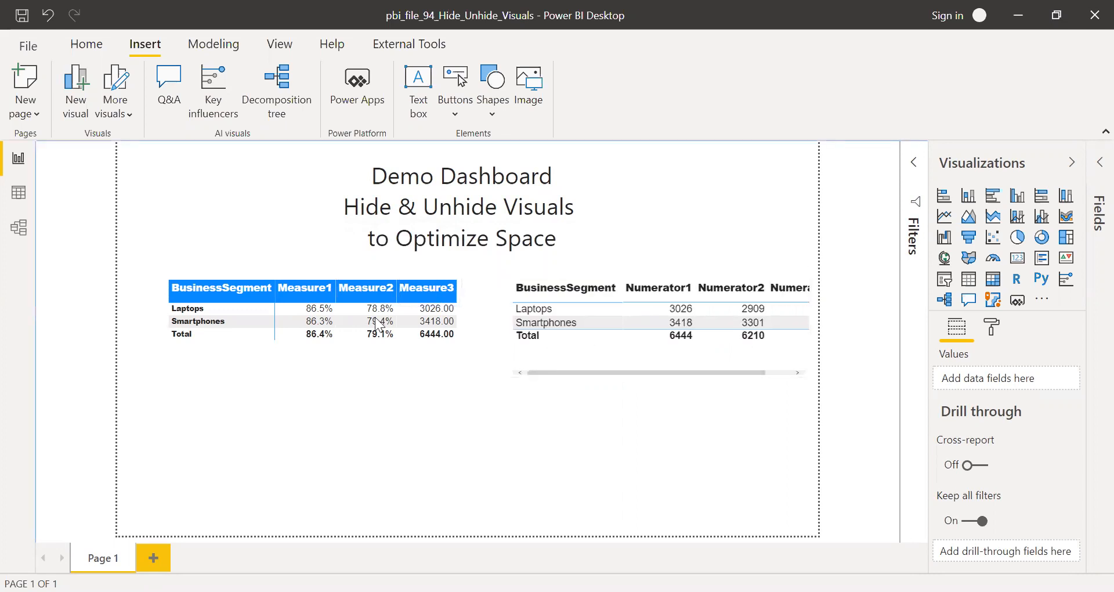
{"action": "mouse_move", "coordinate": [306, 290]}
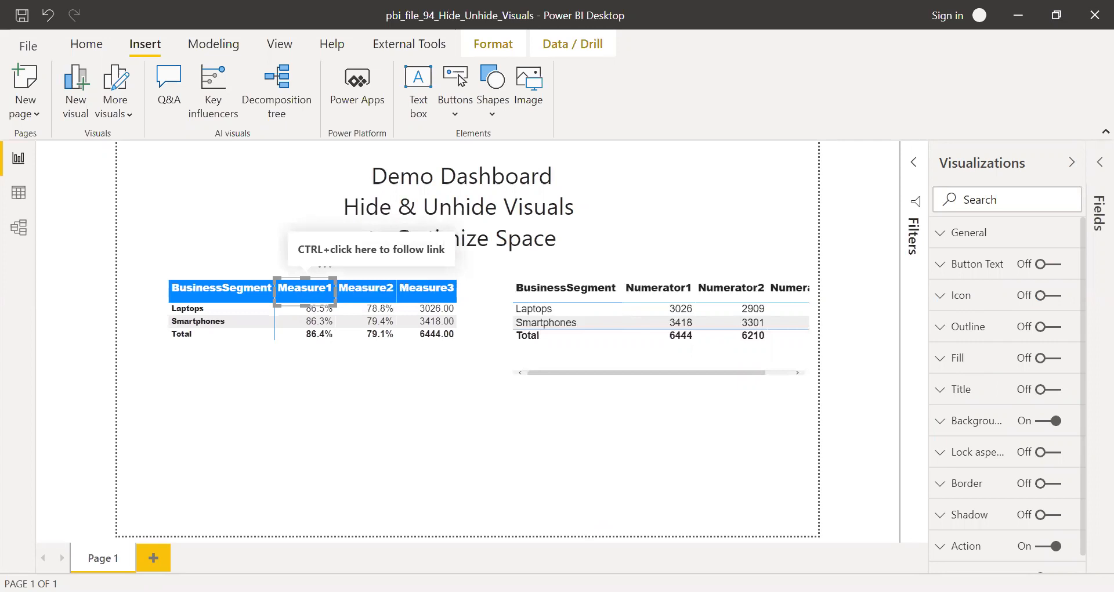
{"action": "mouse_move", "coordinate": [938, 368]}
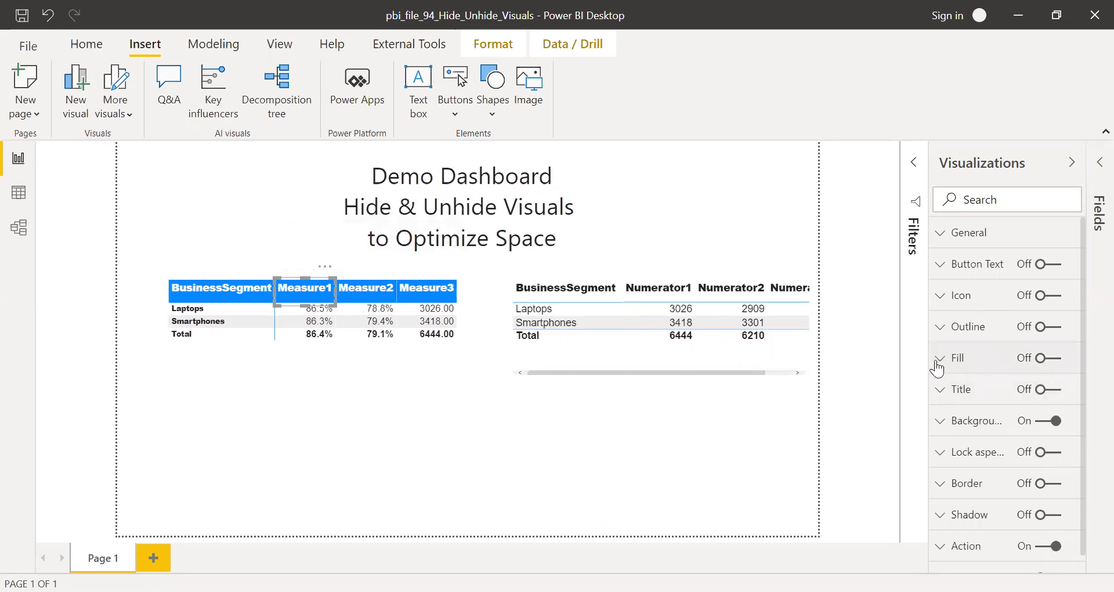
Turn on Fill for the Measure1 button and assign a yellow colour to its On hover state
{"action": "left_click", "coordinate": [958, 358]}
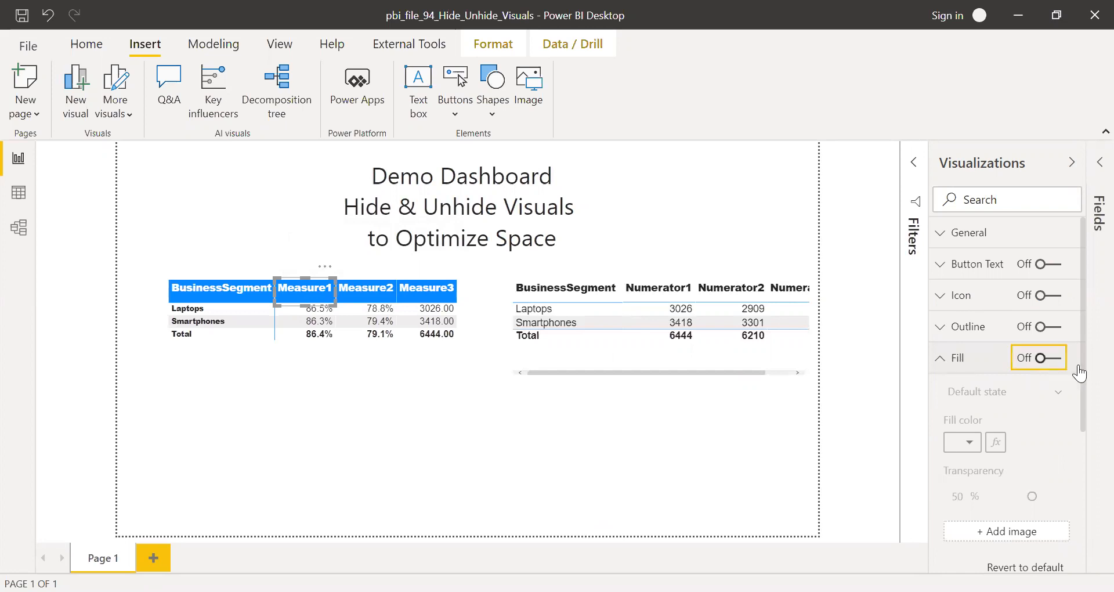
{"action": "left_click", "coordinate": [1038, 358]}
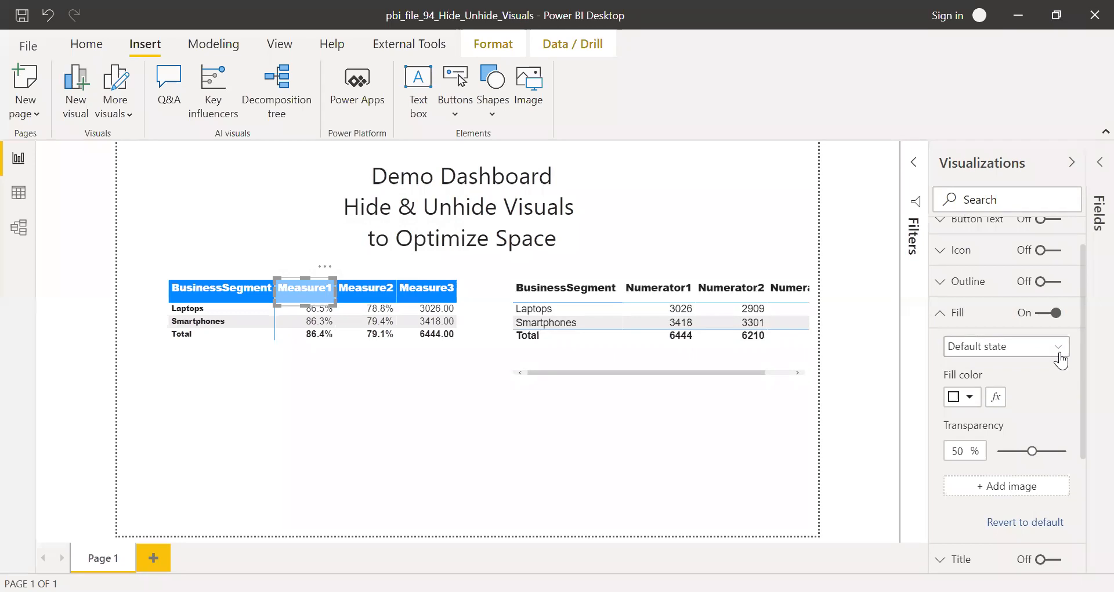
{"action": "left_click", "coordinate": [1005, 346]}
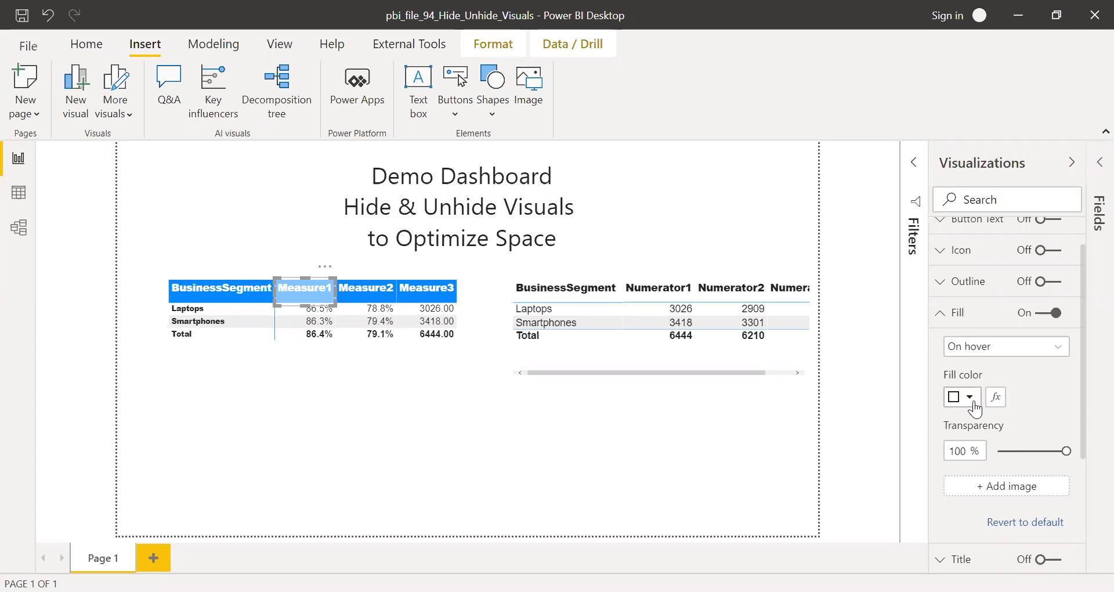
{"action": "left_click", "coordinate": [958, 397]}
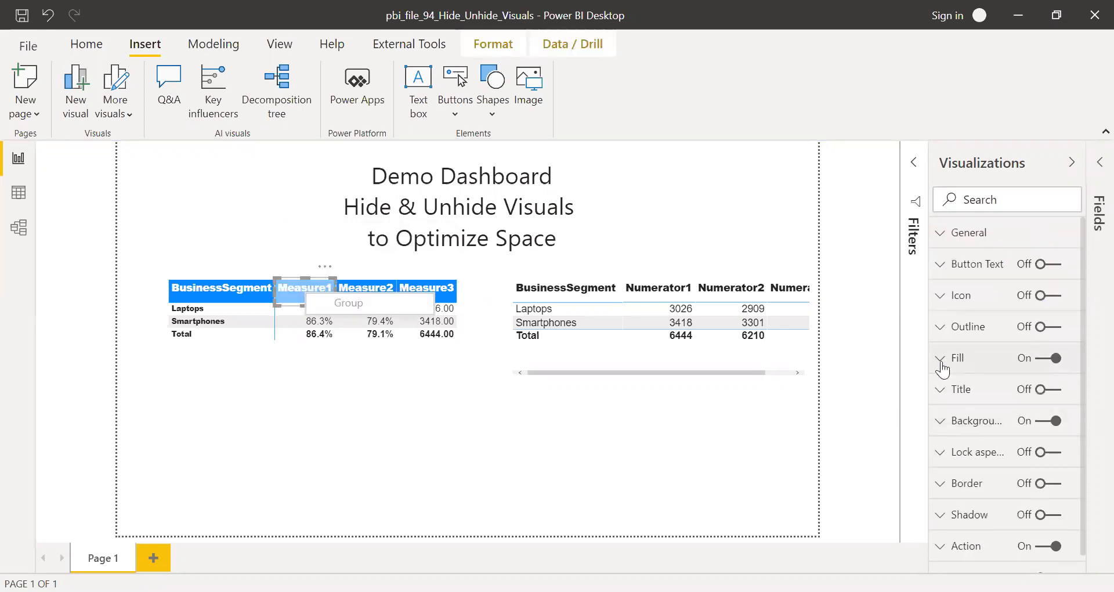
{"action": "left_click", "coordinate": [939, 358]}
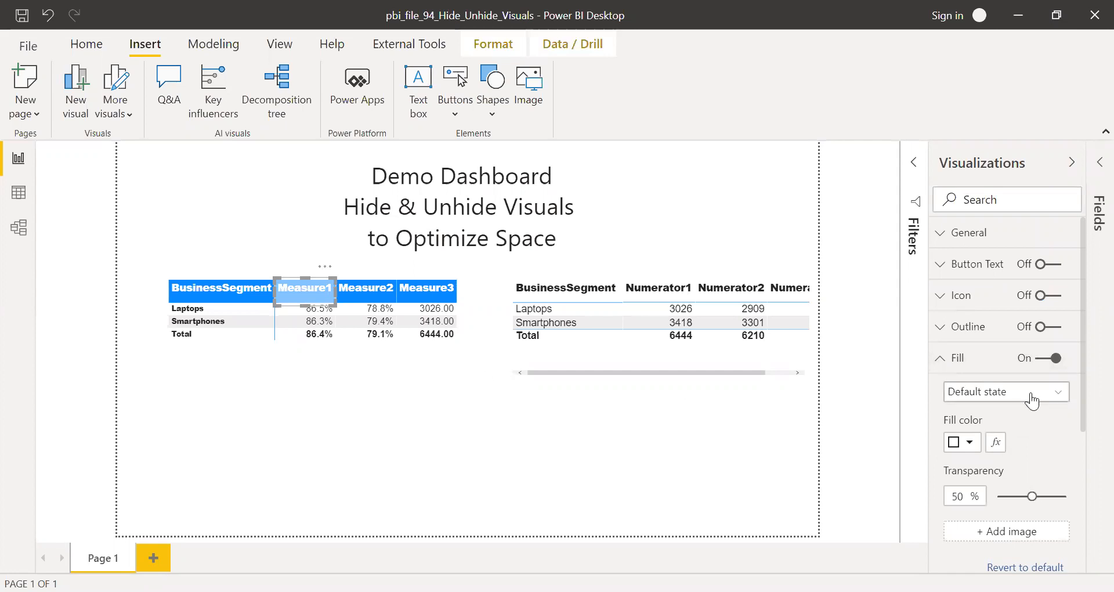
{"action": "left_click", "coordinate": [1005, 391]}
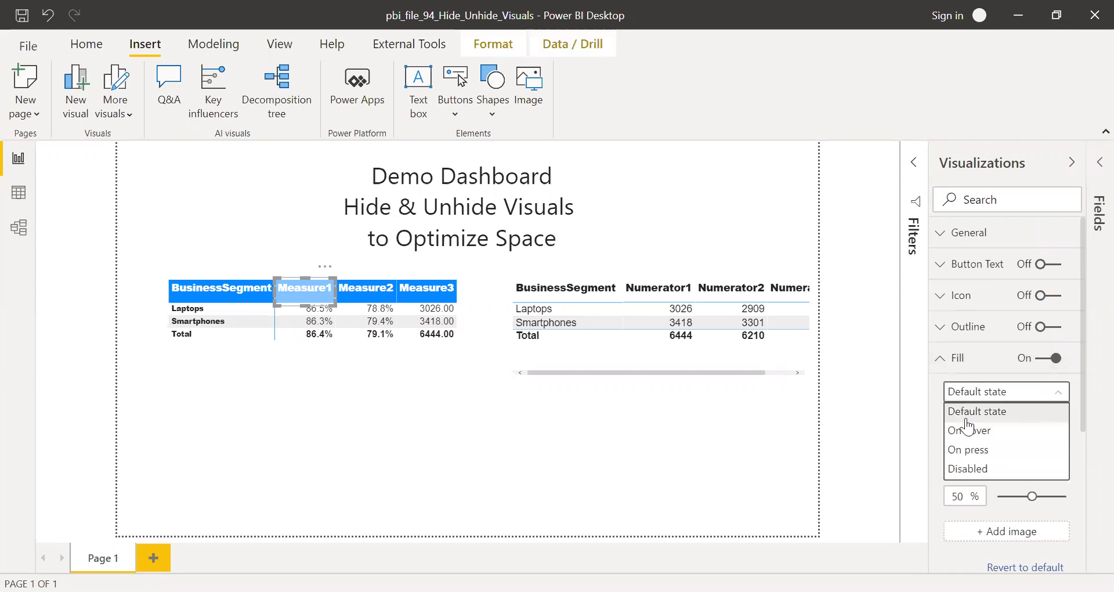
{"action": "left_click", "coordinate": [968, 429]}
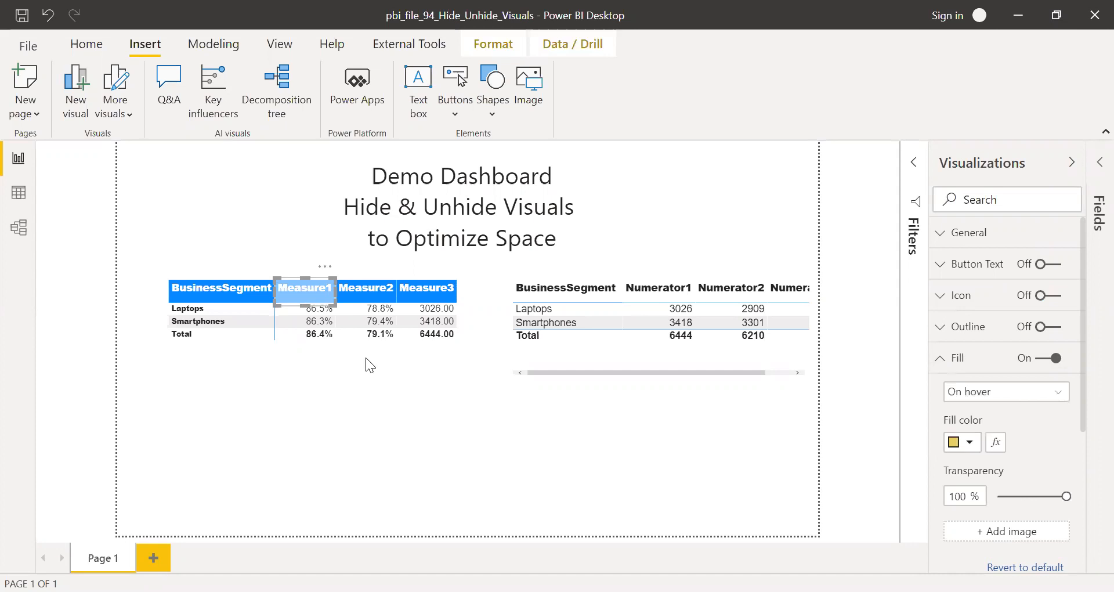
{"action": "mouse_move", "coordinate": [653, 403]}
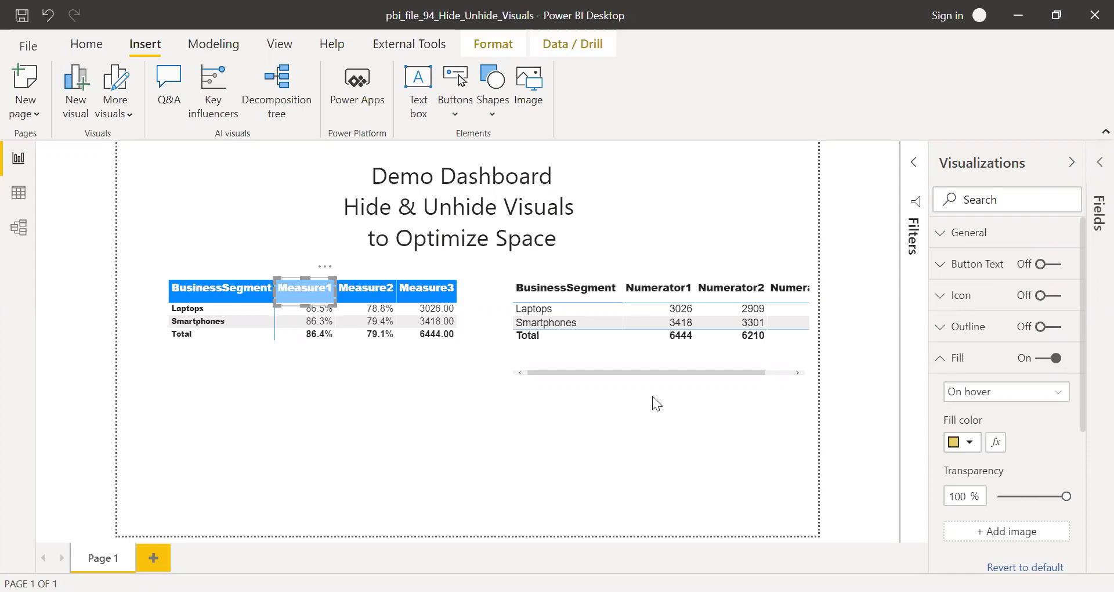
{"action": "mouse_move", "coordinate": [864, 321]}
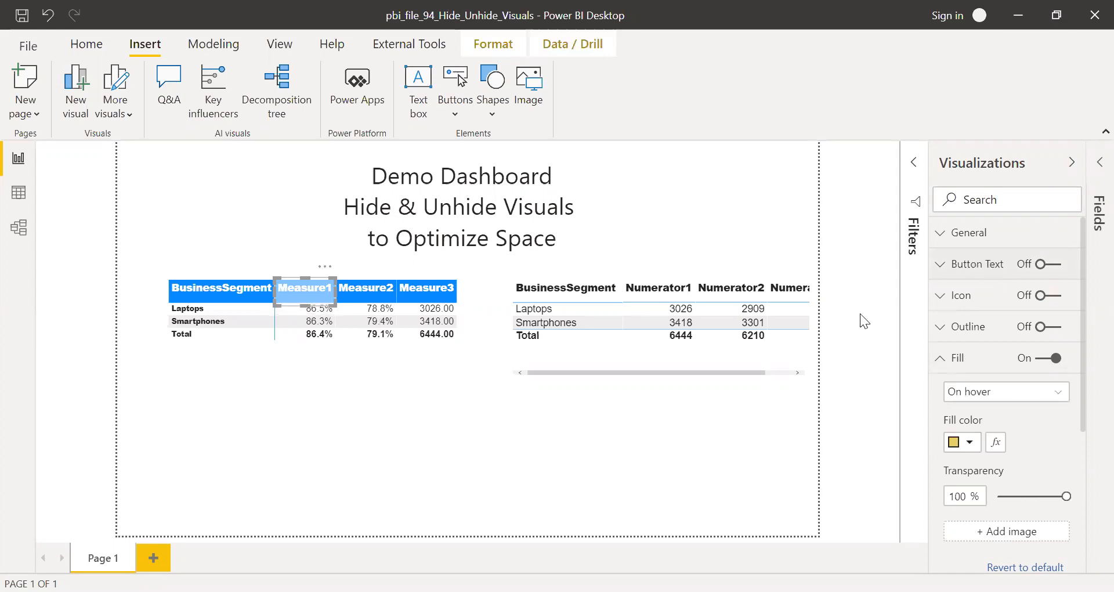